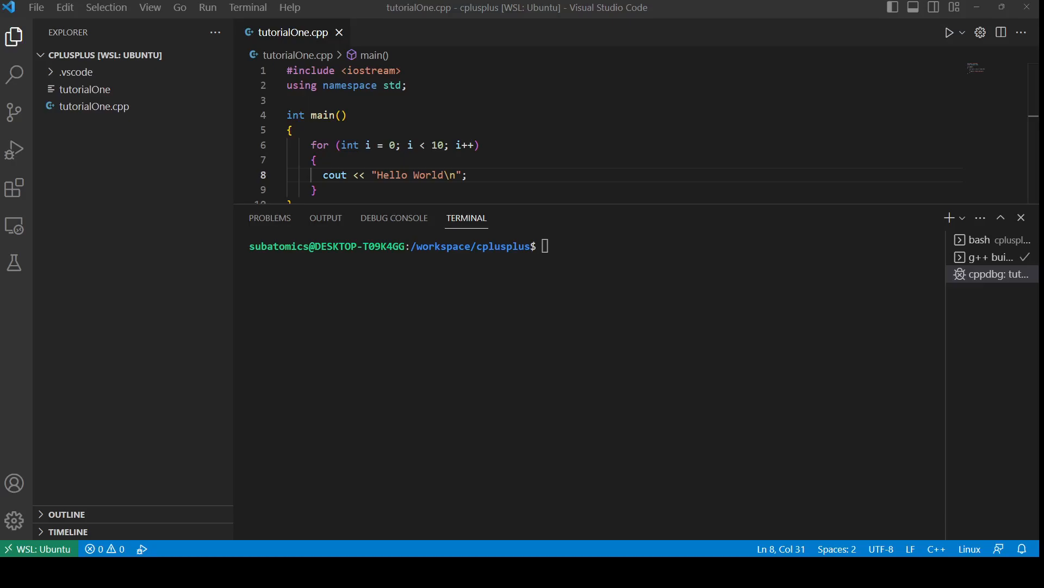
Search the Extensions marketplace for 'c++' to list the available C++ extensions
{"action": "left_click", "coordinate": [13, 187]}
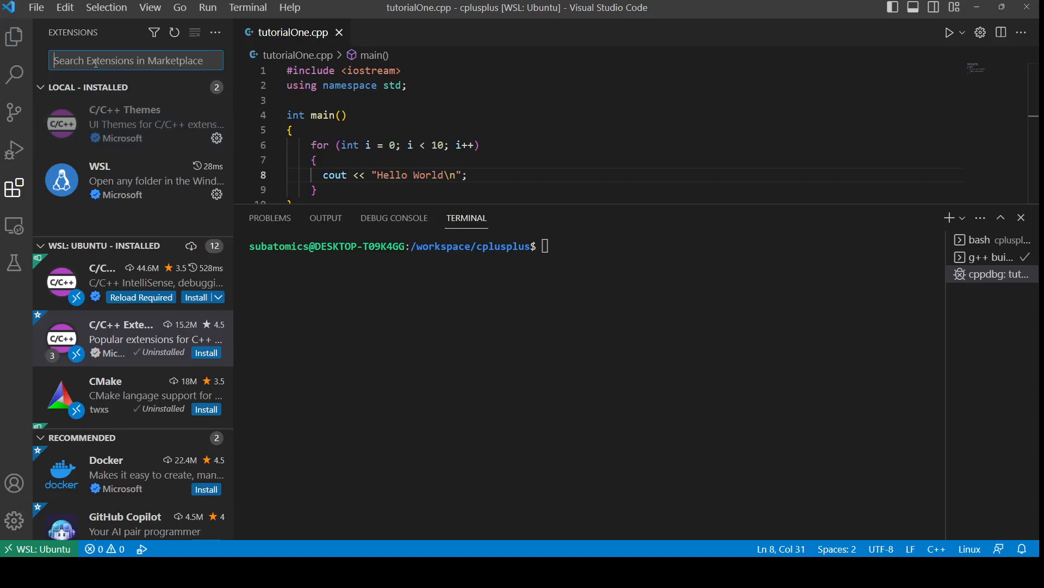
{"action": "mouse_move", "coordinate": [169, 353]}
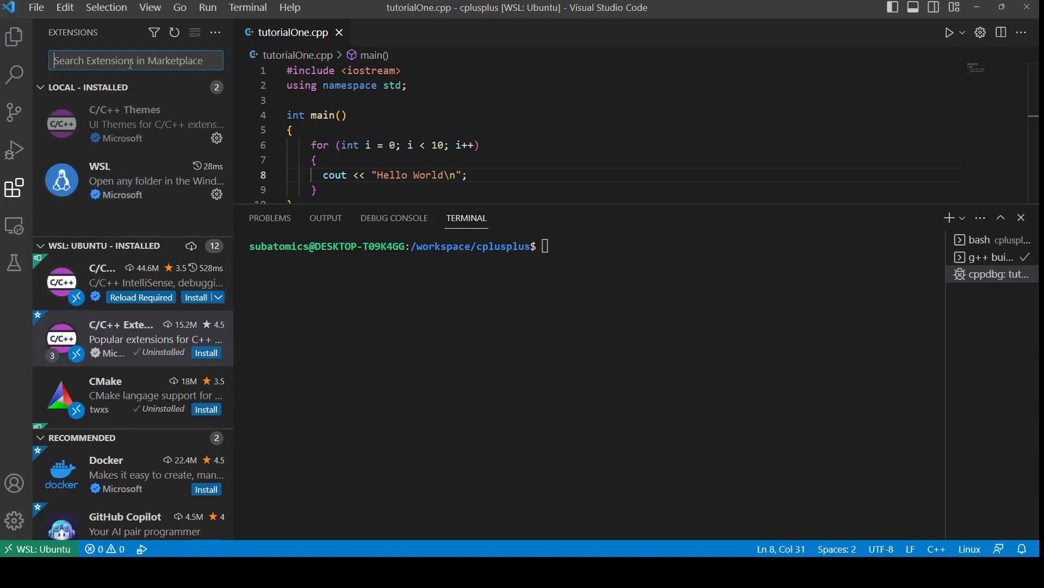
{"action": "type", "text": "c"}
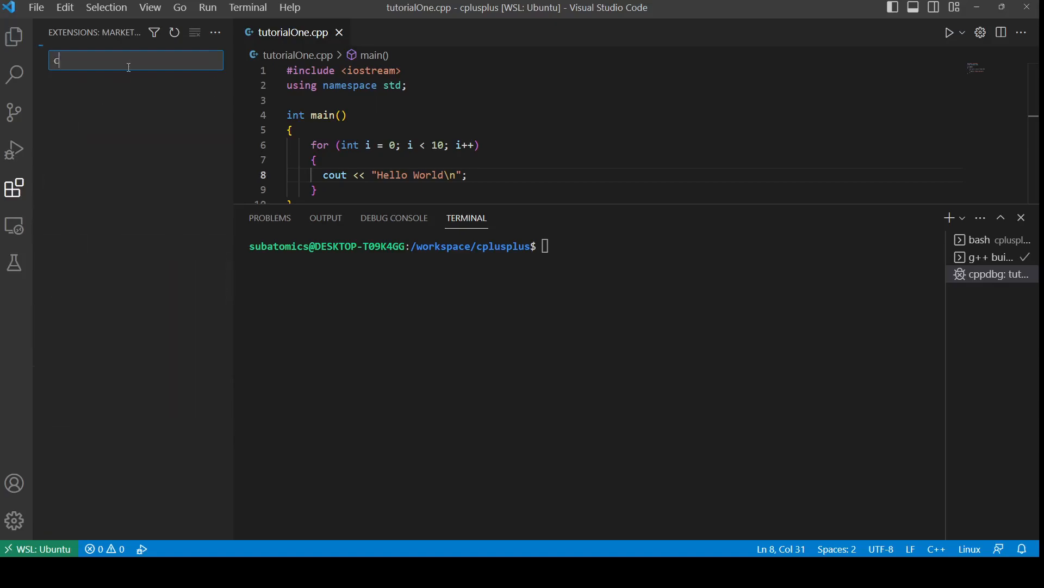
{"action": "type", "text": "++"}
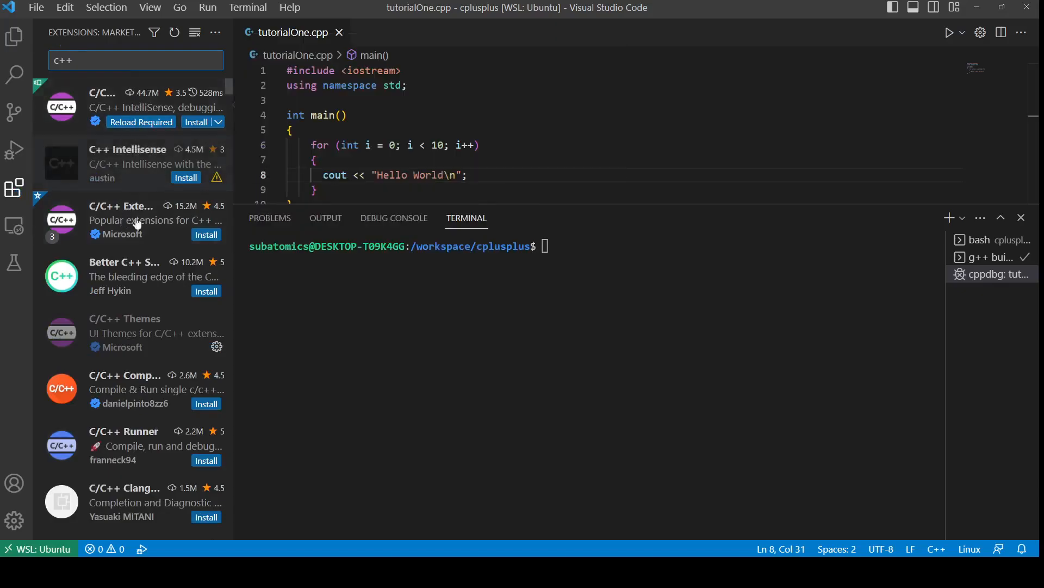
Install the C/C++ Extension Pack into WSL: Ubuntu from its details page
{"action": "left_click", "coordinate": [136, 220]}
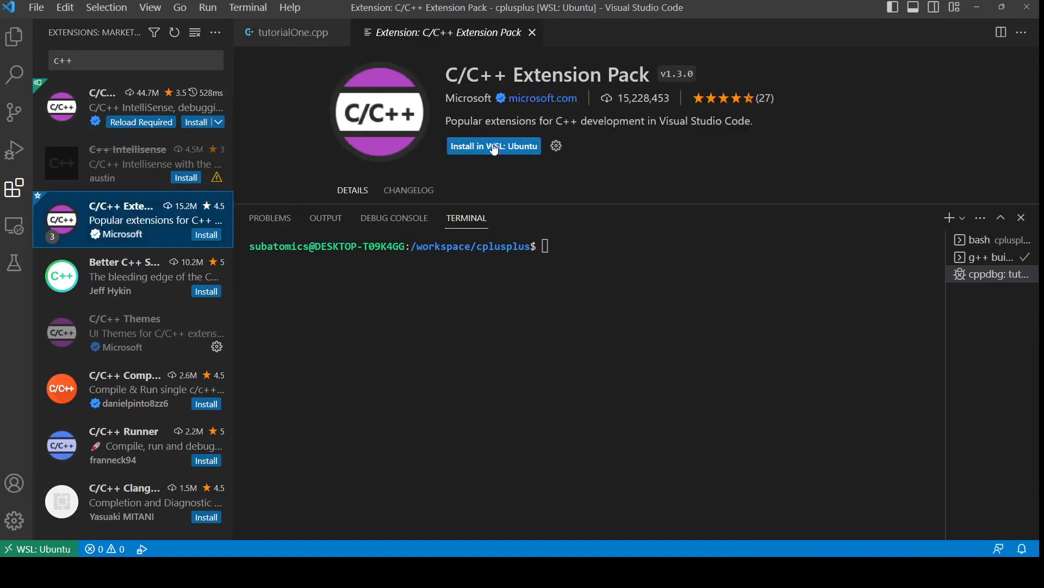
{"action": "mouse_move", "coordinate": [463, 151]}
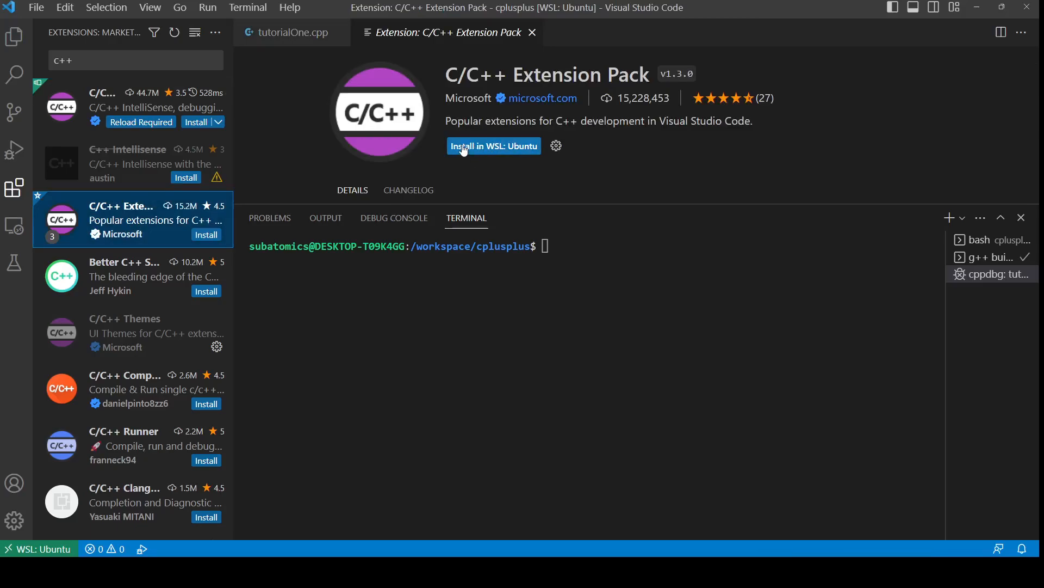
{"action": "left_click", "coordinate": [494, 146]}
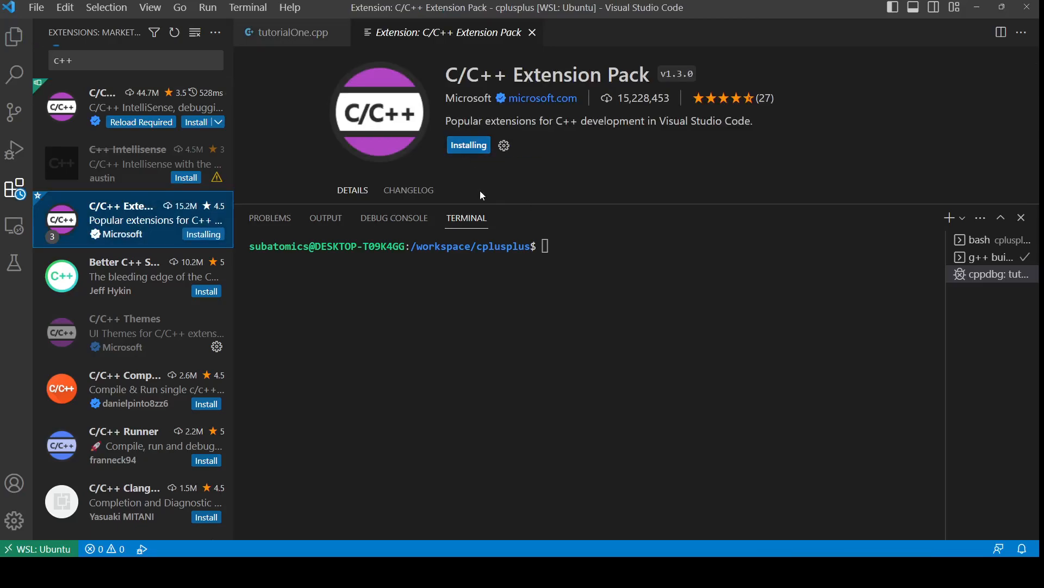
{"action": "mouse_move", "coordinate": [289, 166]}
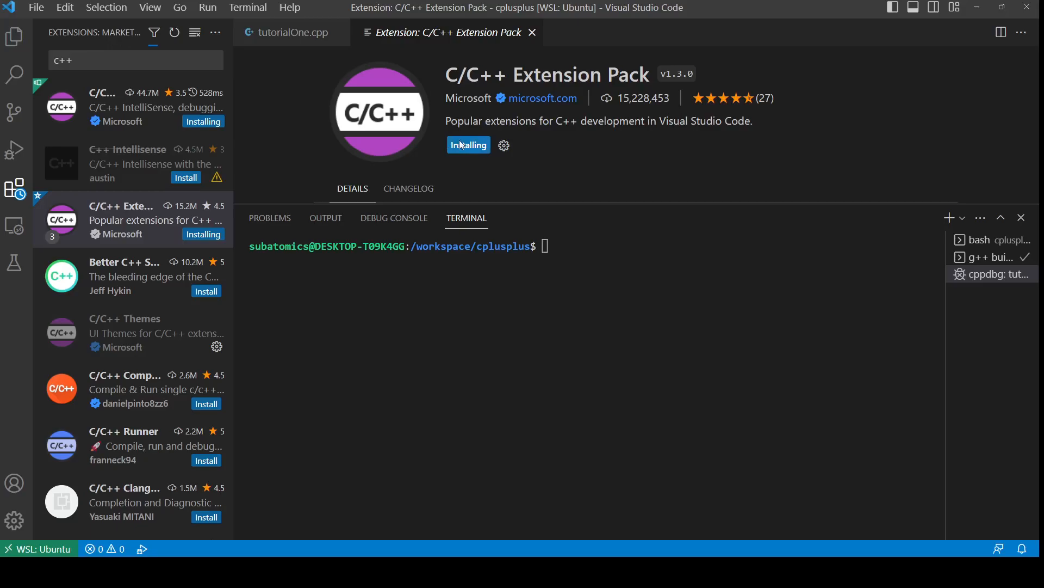
{"action": "mouse_move", "coordinate": [318, 152]}
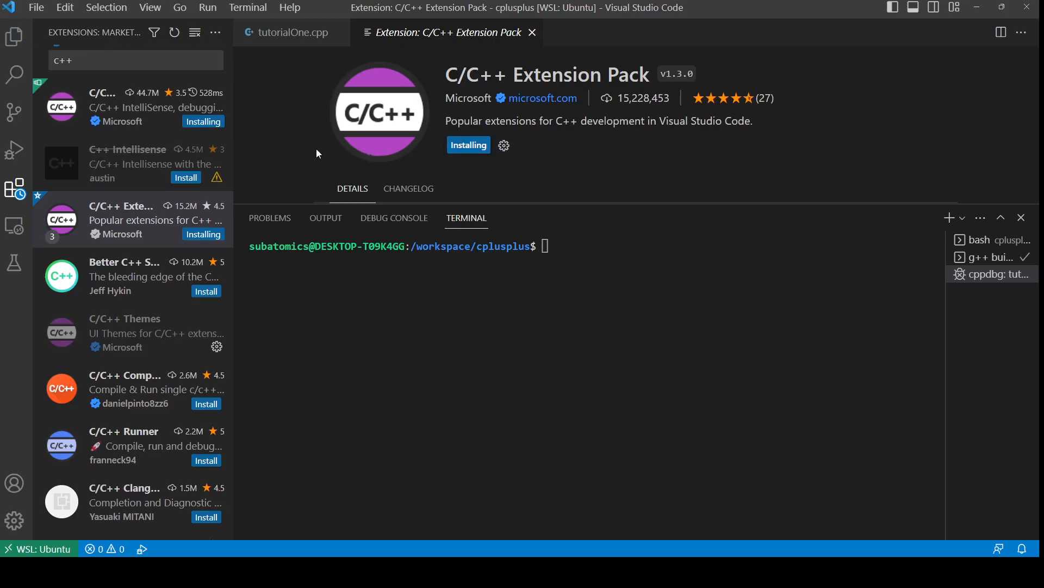
{"action": "mouse_move", "coordinate": [293, 149]}
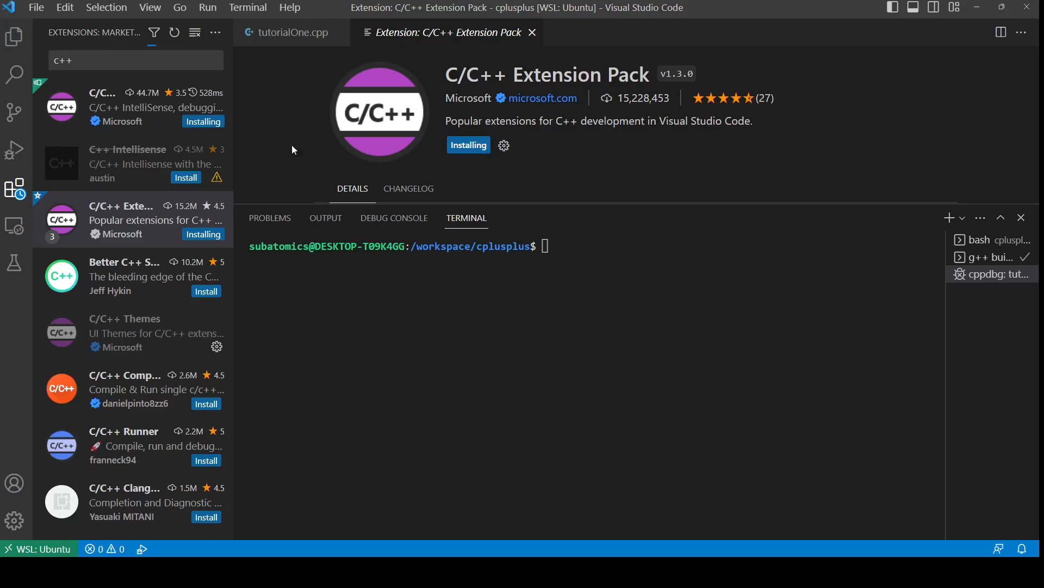
{"action": "mouse_move", "coordinate": [16, 74]}
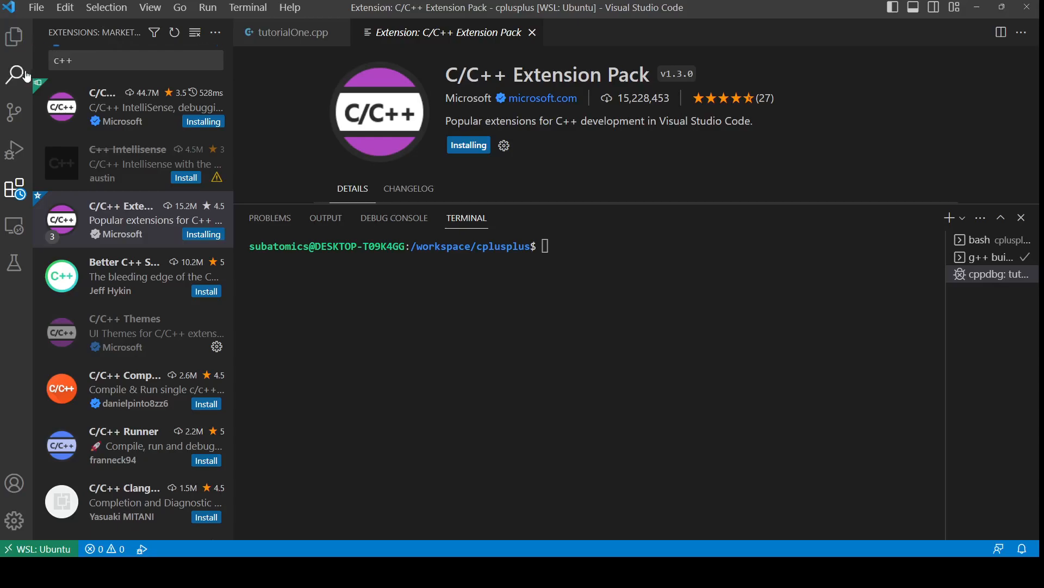
{"action": "mouse_move", "coordinate": [18, 77]}
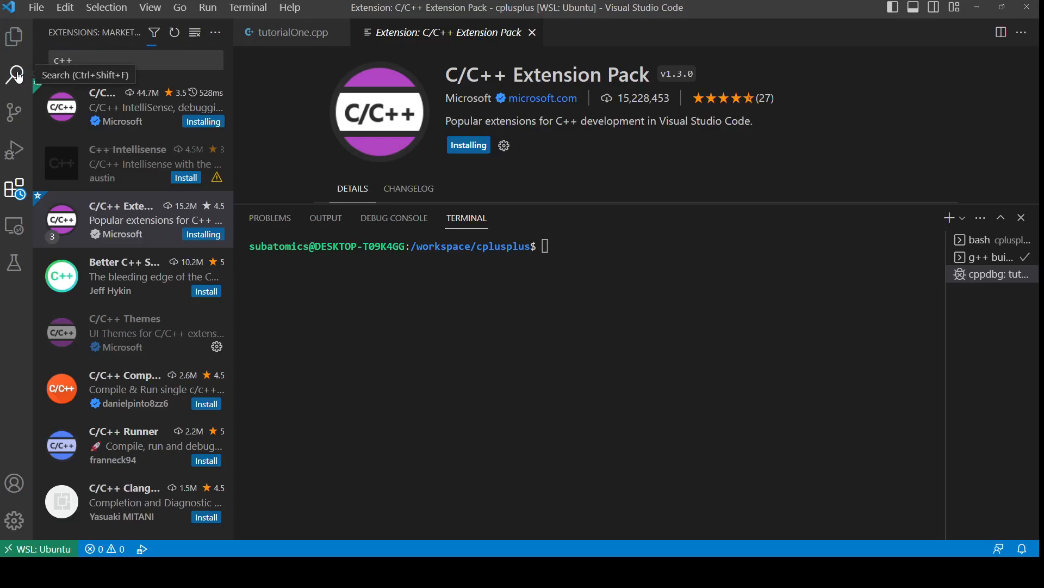
{"action": "mouse_move", "coordinate": [296, 102]}
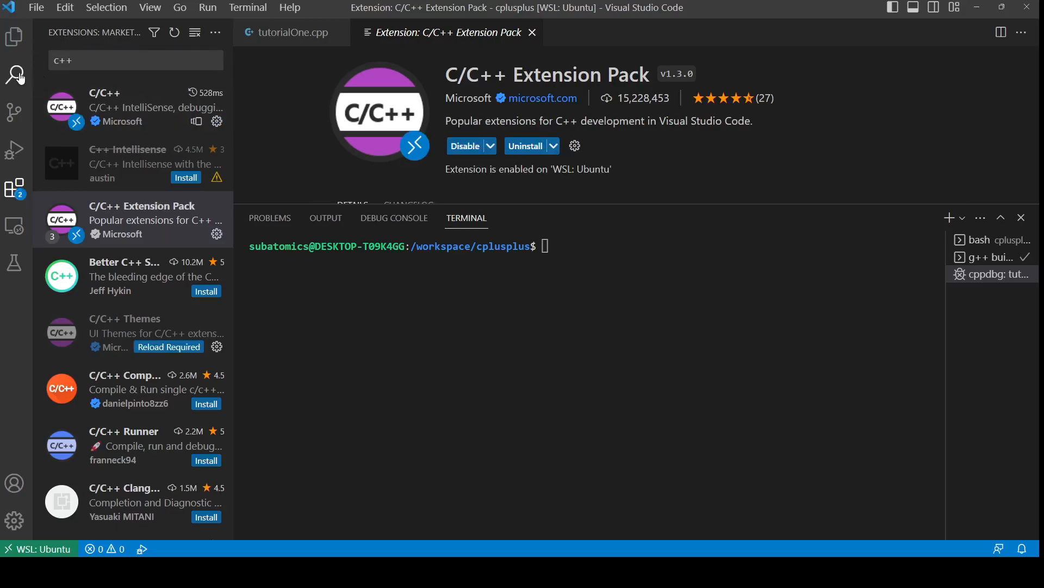
{"action": "left_click", "coordinate": [15, 74]}
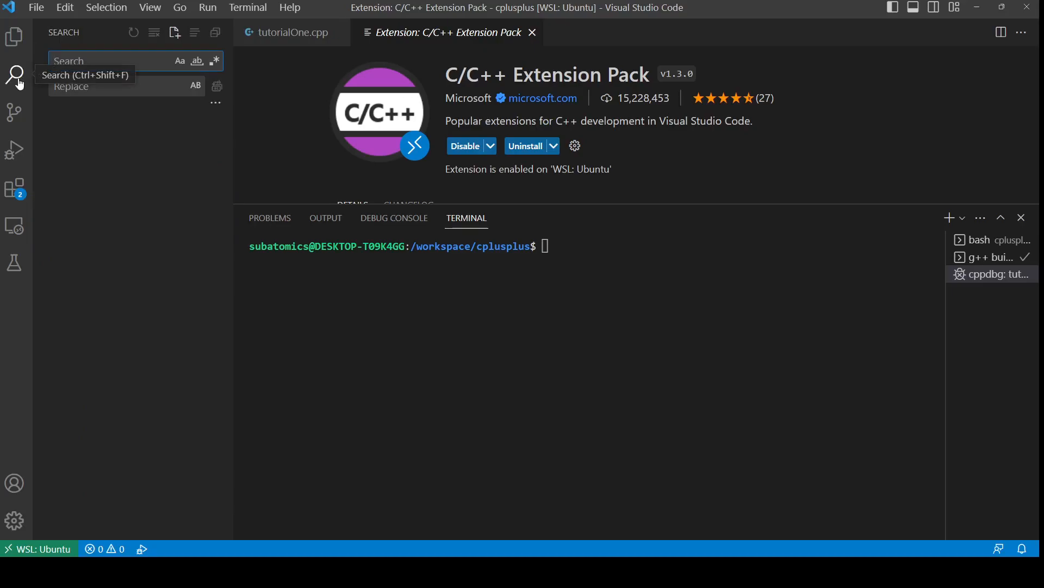
{"action": "mouse_move", "coordinate": [83, 177]}
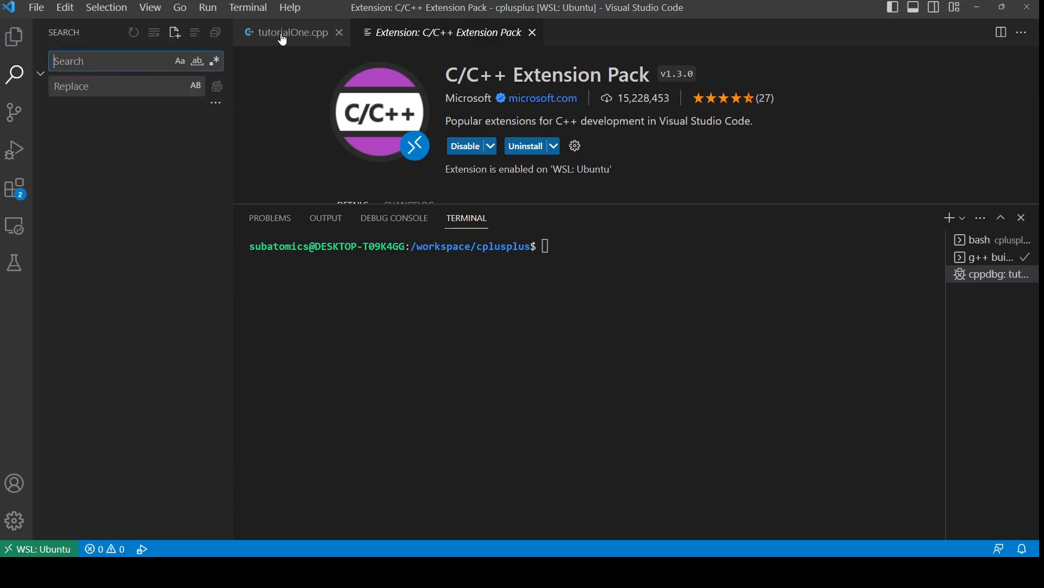
Return to the tutorialOne.cpp source with the Explorer file list shown
{"action": "left_click", "coordinate": [14, 33]}
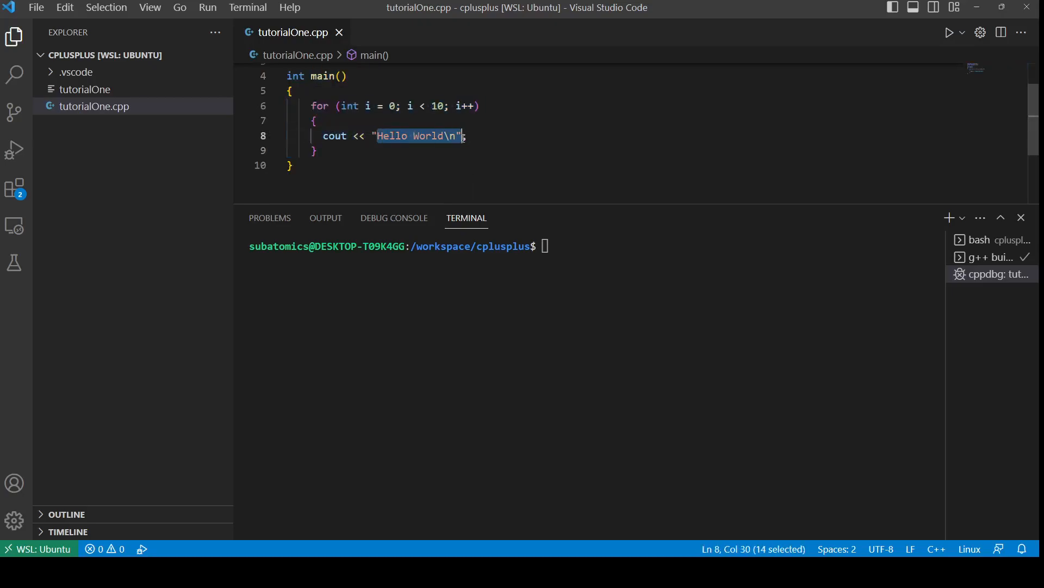
{"action": "mouse_move", "coordinate": [433, 165]}
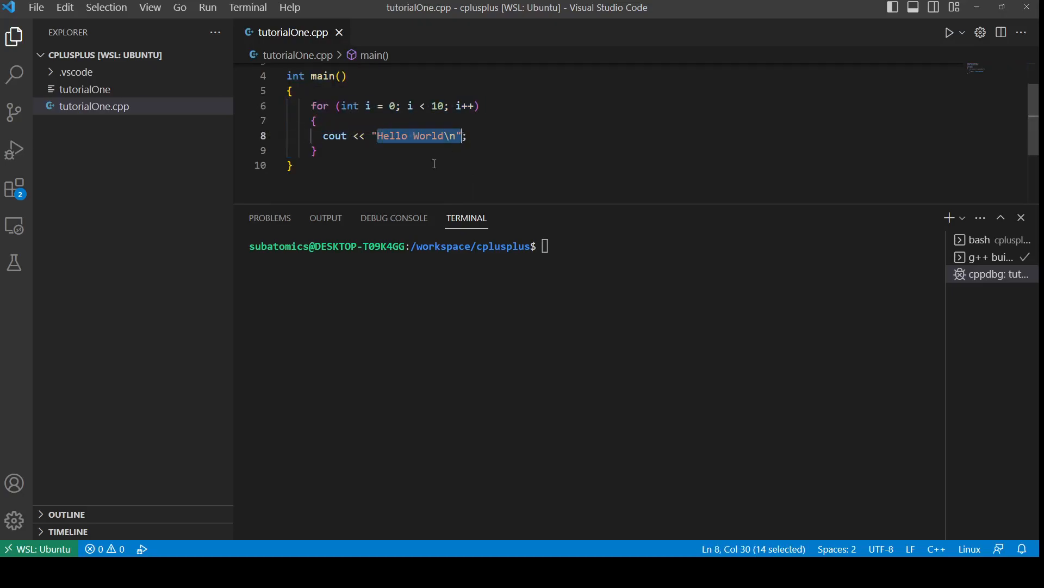
{"action": "mouse_move", "coordinate": [169, 156]}
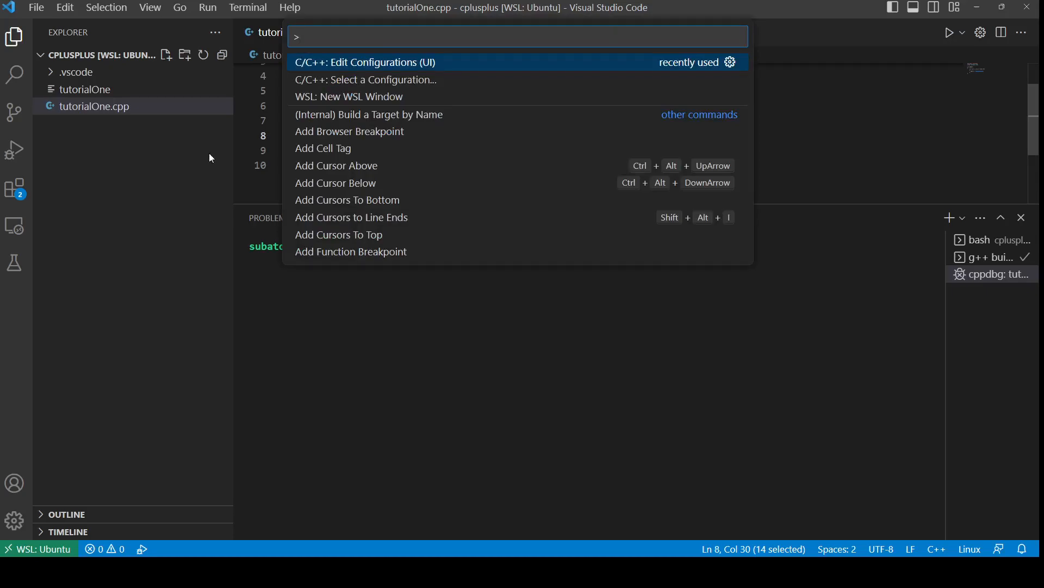
{"action": "mouse_move", "coordinate": [311, 72]}
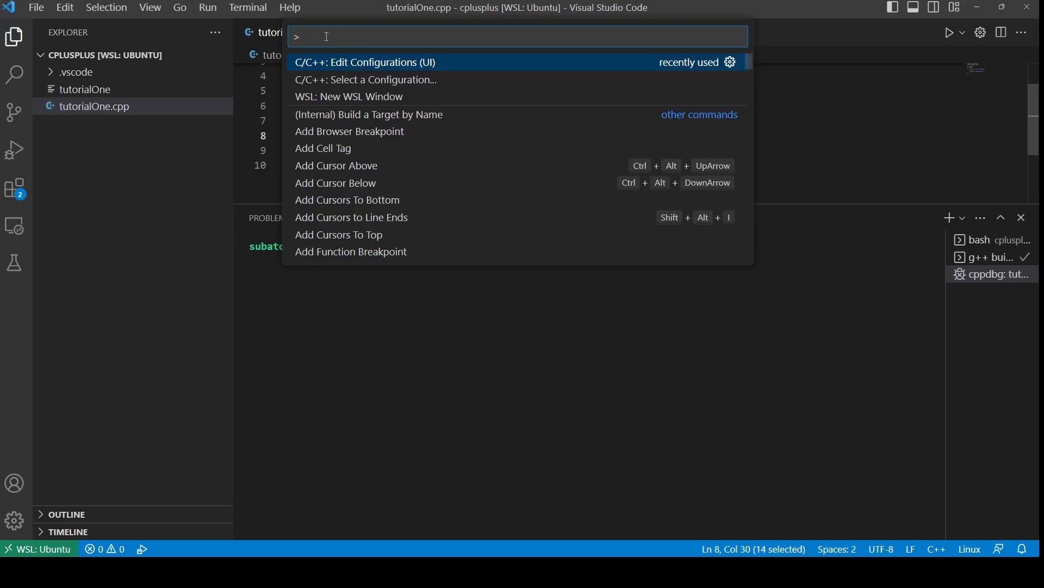
{"action": "mouse_move", "coordinate": [429, 34]}
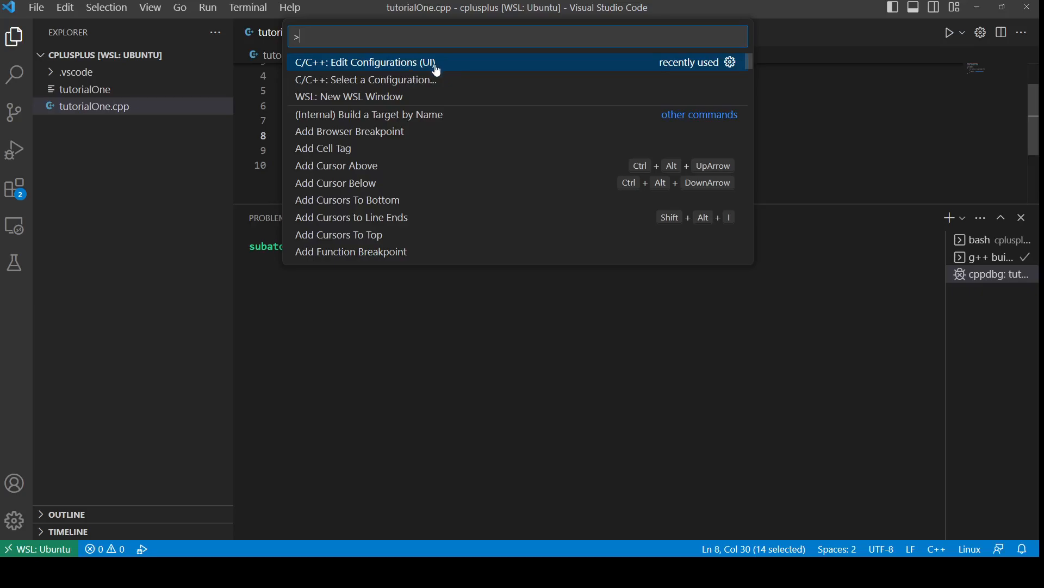
{"action": "mouse_move", "coordinate": [431, 68]}
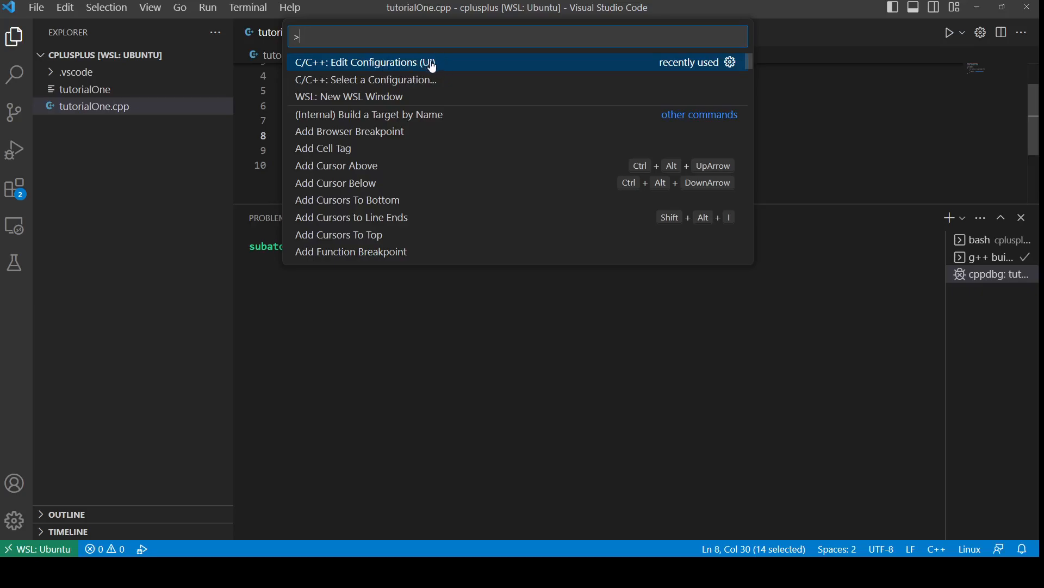
Run C/C++: Edit Configurations (UI) from the Command Palette
{"action": "left_click", "coordinate": [370, 62]}
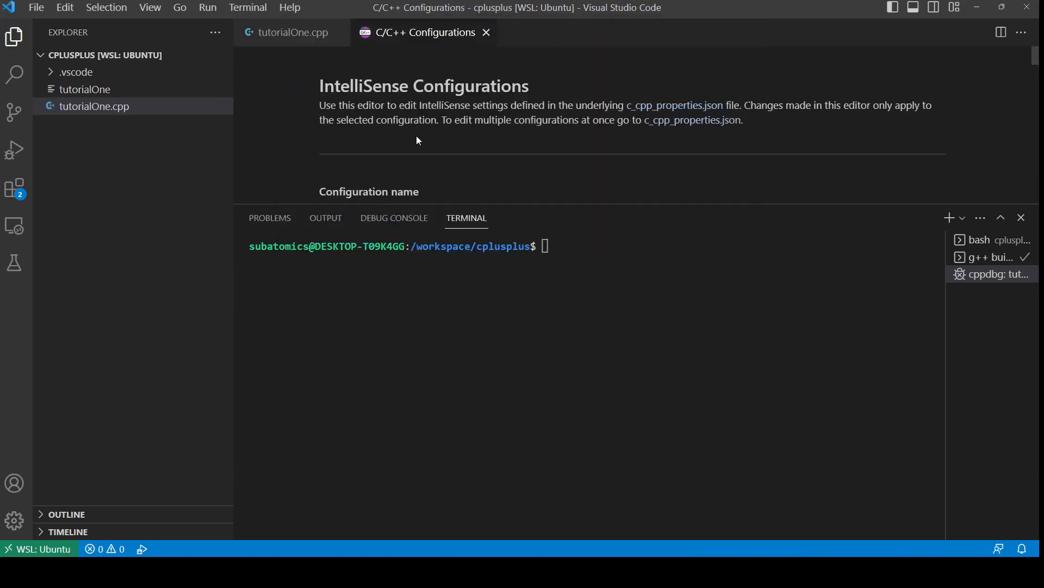
Scroll the C/C++ Configurations page down to the Compiler path field showing /usr/bin/gcc
{"action": "scroll", "scroll_direction": "down", "scroll_amount": 3}
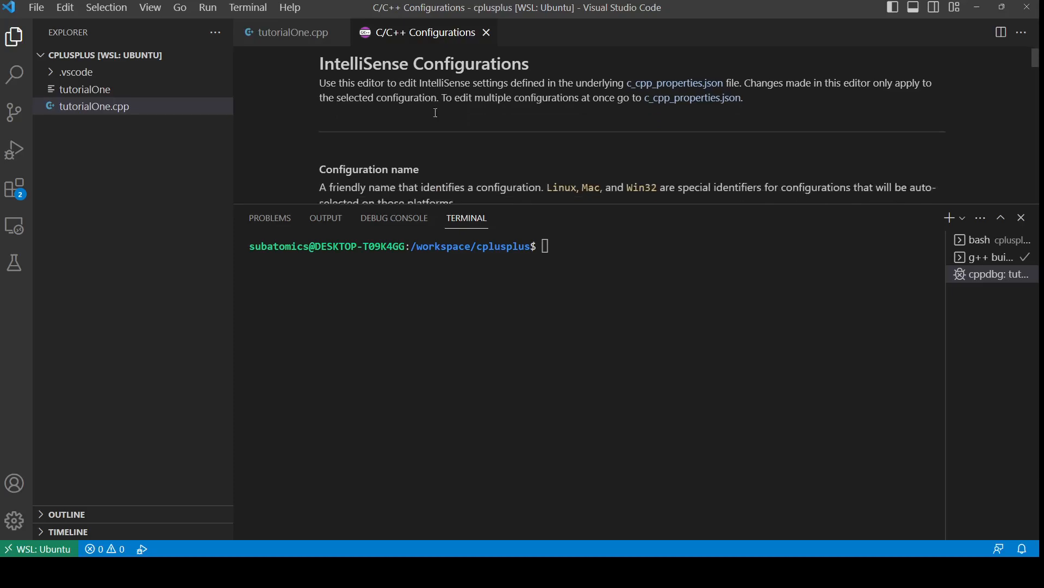
{"action": "scroll", "scroll_direction": "down", "scroll_amount": 3}
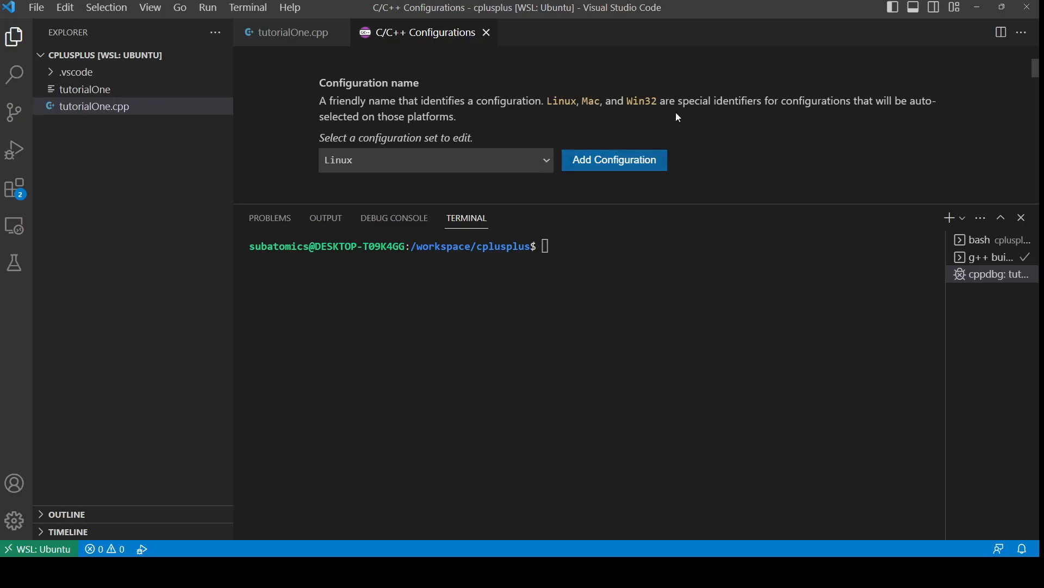
{"action": "mouse_move", "coordinate": [768, 127]}
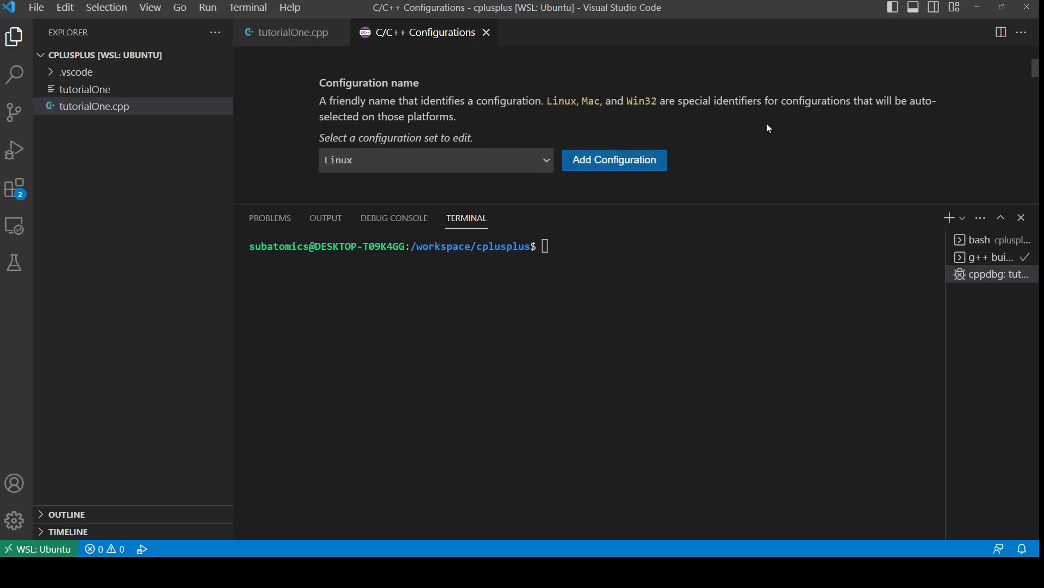
{"action": "scroll", "scroll_direction": "down", "scroll_amount": 3}
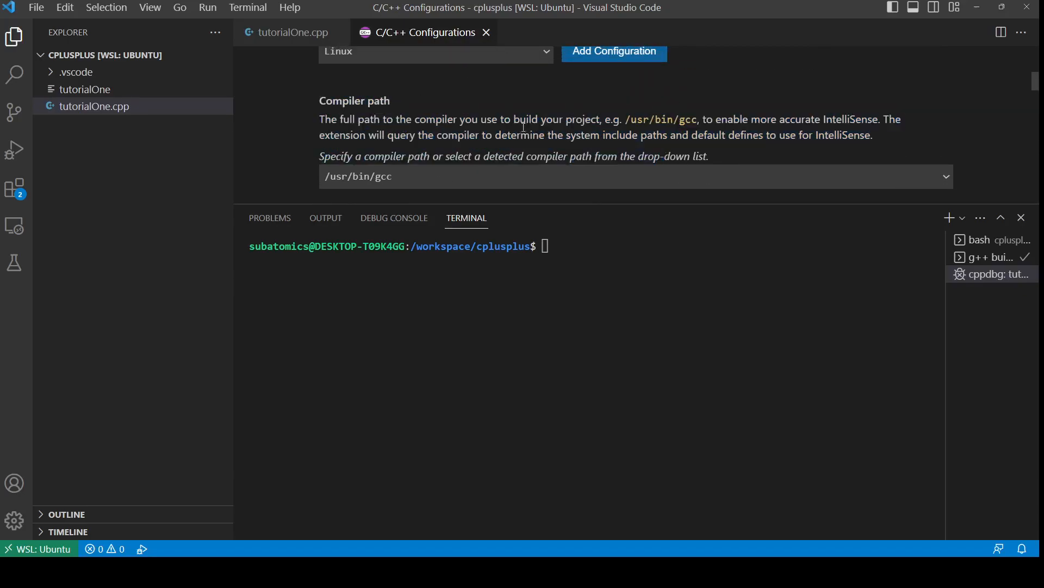
{"action": "scroll", "scroll_direction": "down", "scroll_amount": 3}
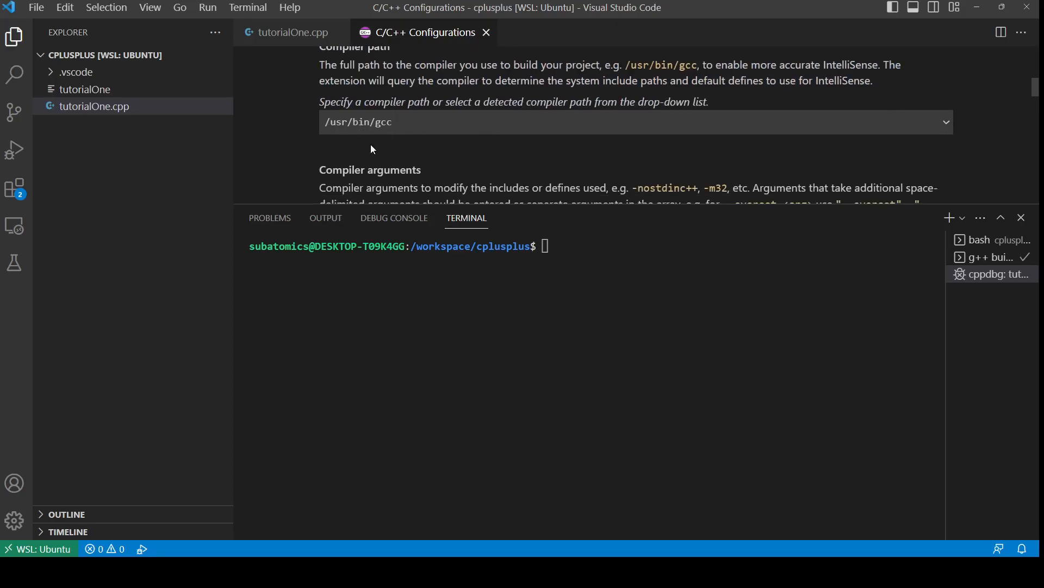
{"action": "mouse_move", "coordinate": [946, 126]}
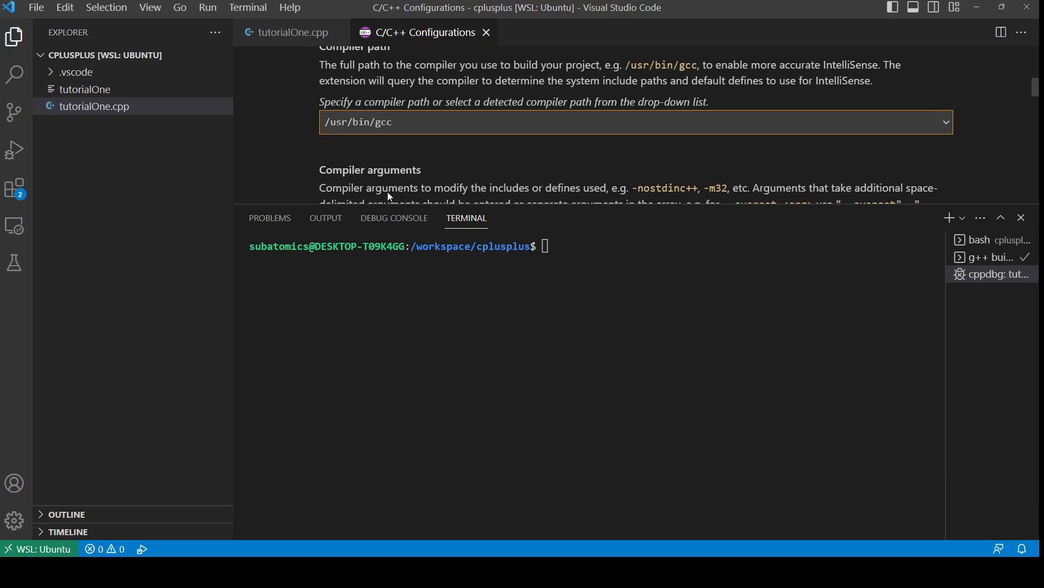
{"action": "mouse_move", "coordinate": [400, 198]}
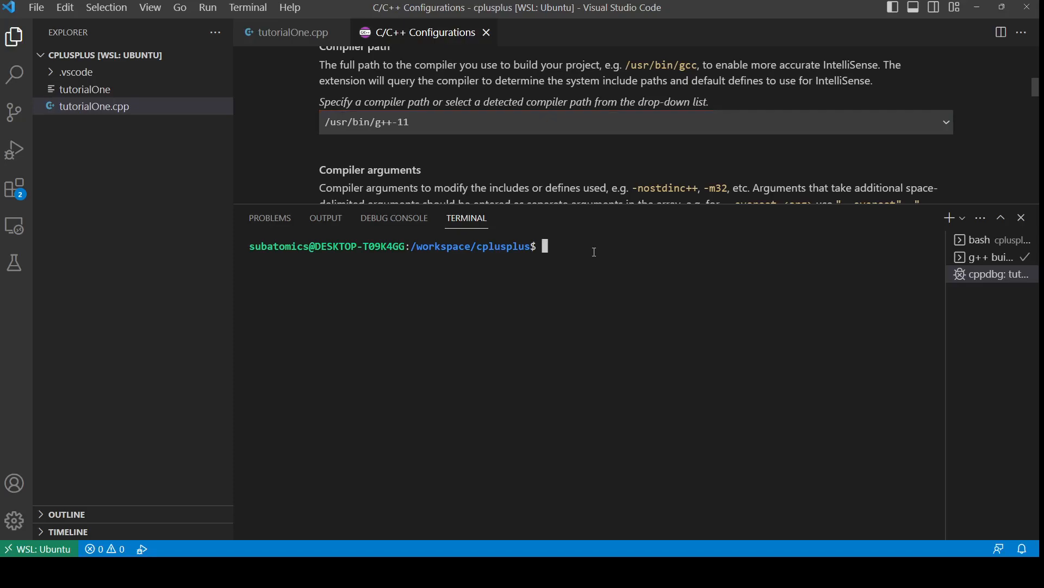
Check g++ --version in the terminal and highlight the reported 11.3.0
{"action": "type", "text": "g++ --version"}
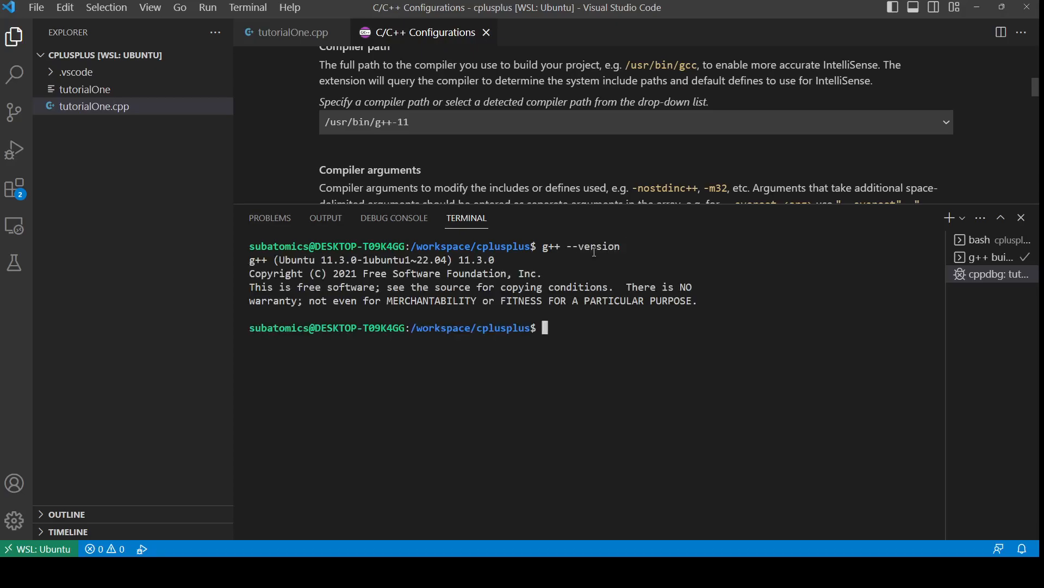
{"action": "double_click", "coordinate": [476, 260]}
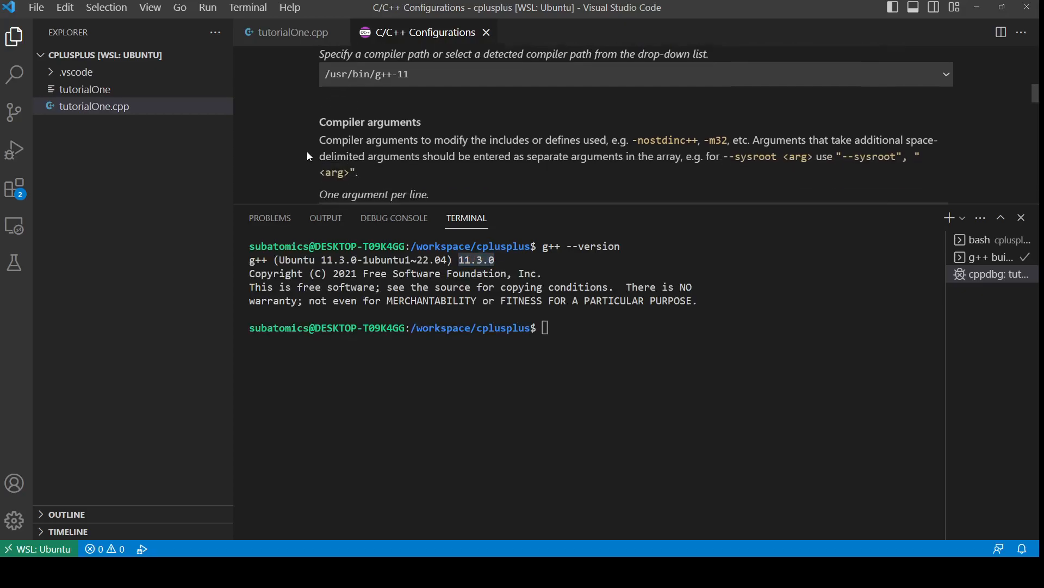
{"action": "scroll", "scroll_direction": "down", "scroll_amount": 3}
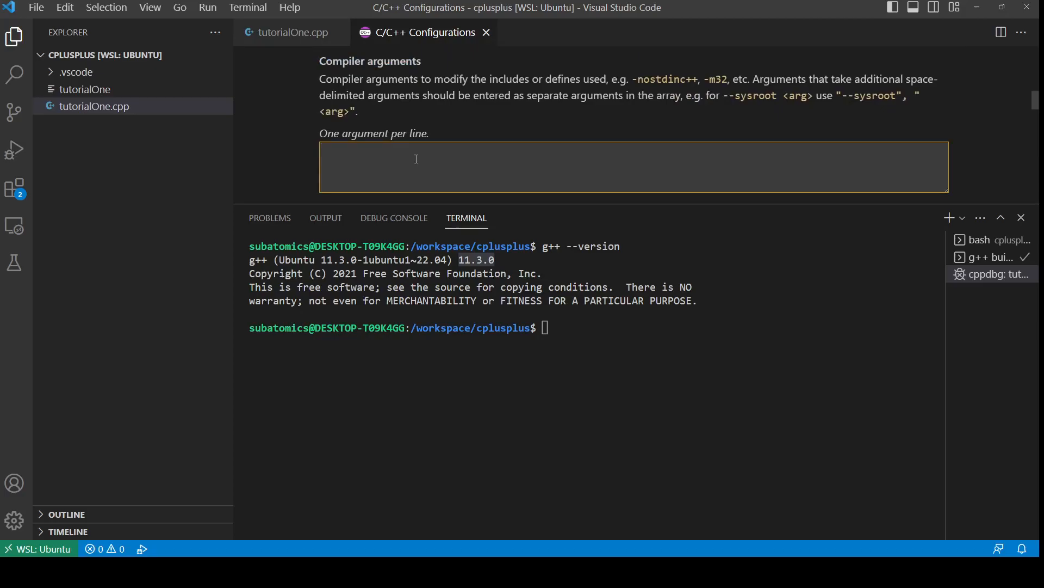
{"action": "mouse_move", "coordinate": [297, 141]}
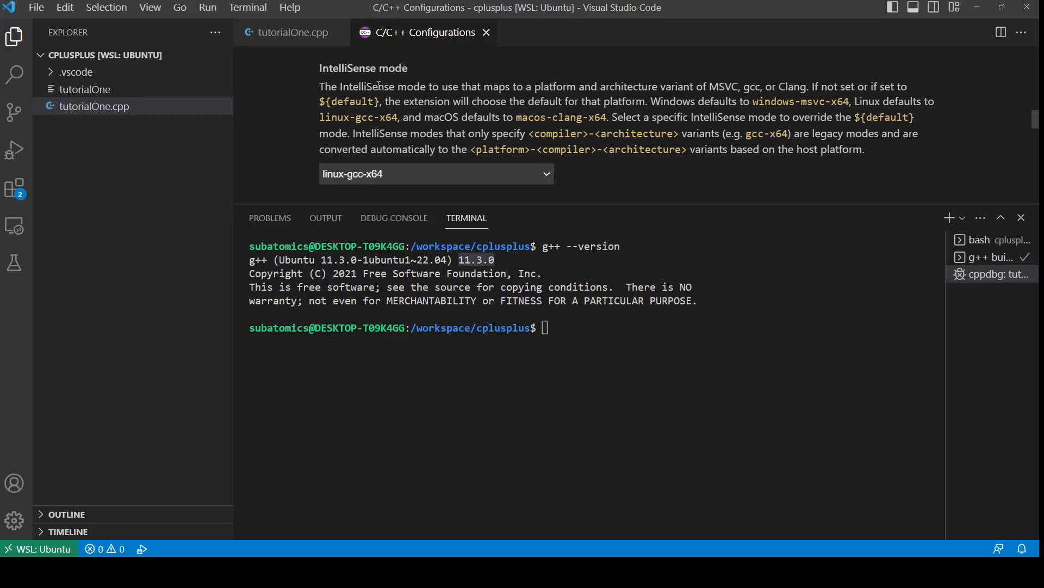
{"action": "mouse_move", "coordinate": [426, 194]}
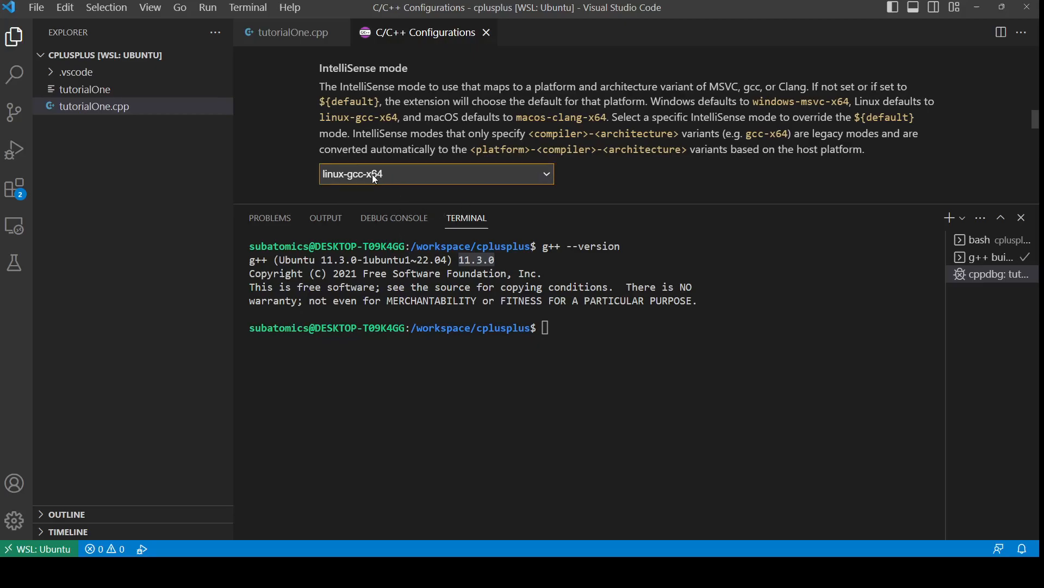
{"action": "mouse_move", "coordinate": [406, 282]}
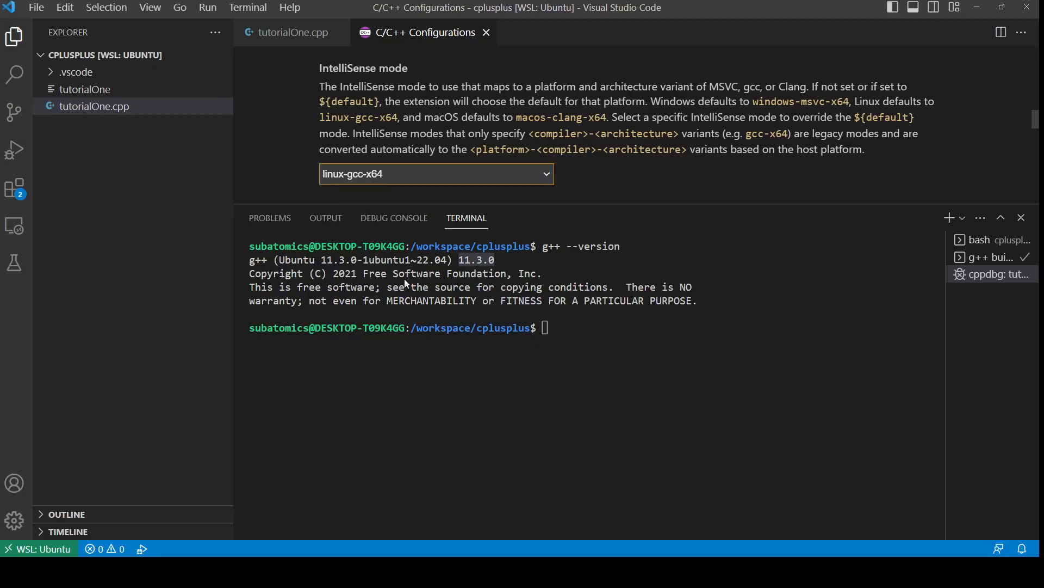
{"action": "mouse_move", "coordinate": [395, 373]}
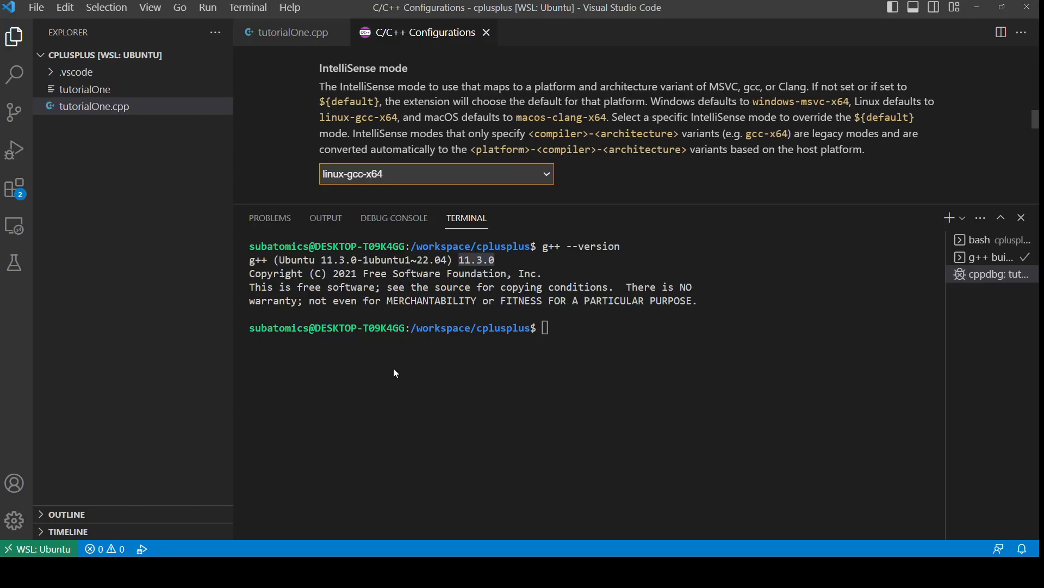
{"action": "mouse_move", "coordinate": [389, 346]}
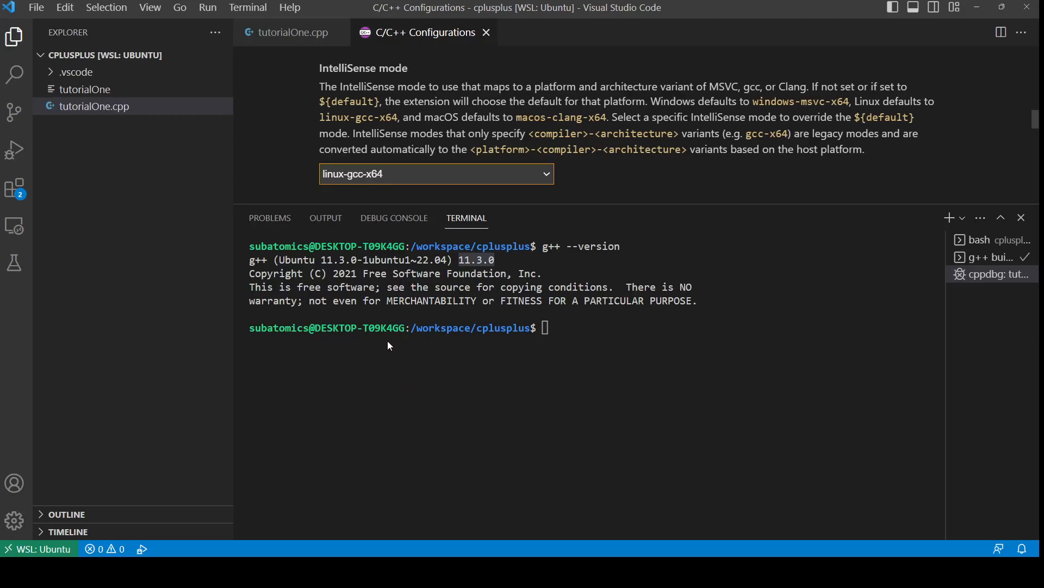
{"action": "mouse_move", "coordinate": [372, 375]}
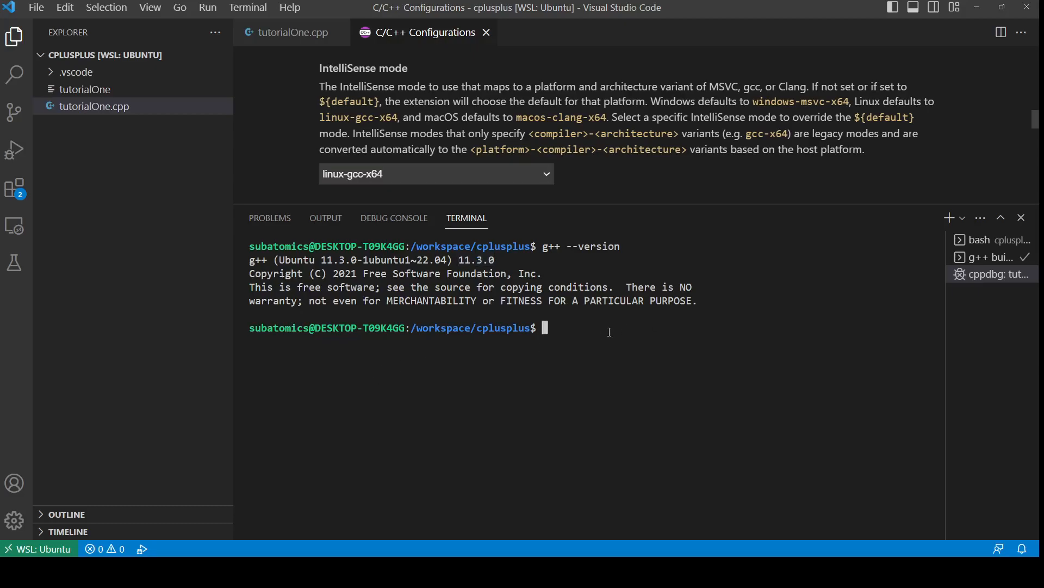
Run uname -m in the terminal and highlight the x86_64 result
{"action": "type", "text": "uname -m"}
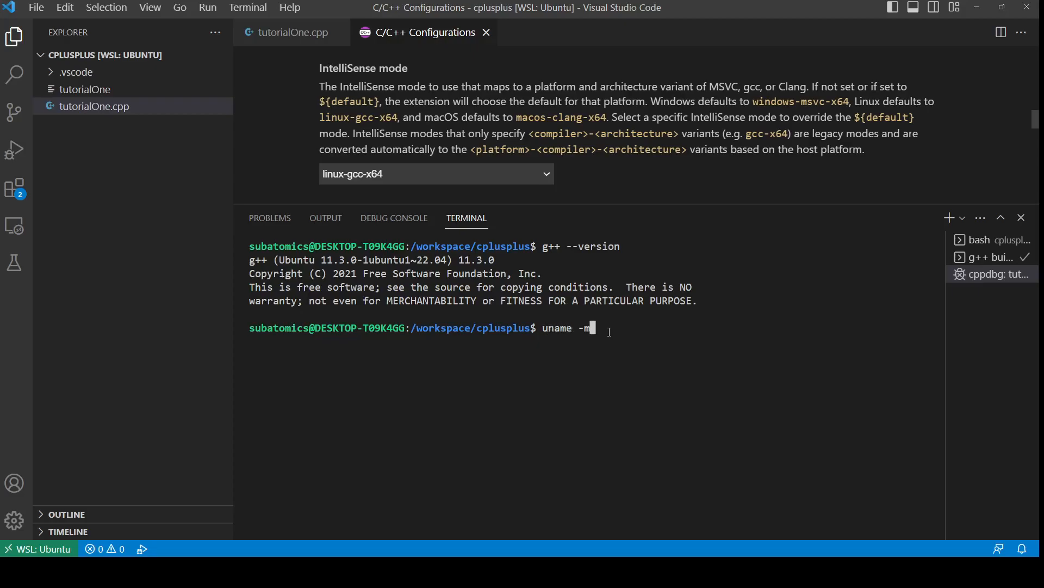
{"action": "key", "text": "Enter"}
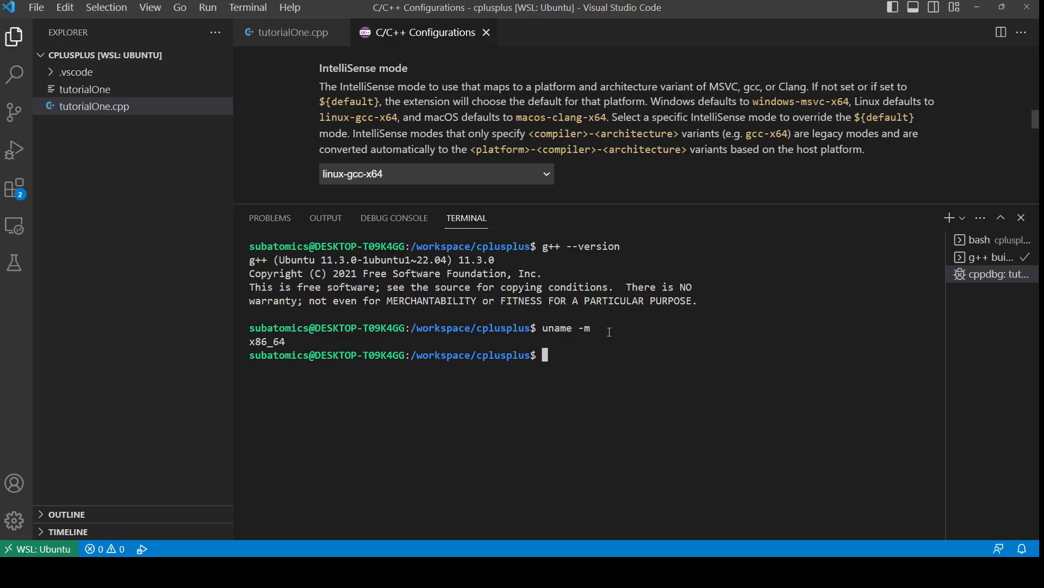
{"action": "mouse_move", "coordinate": [612, 338]}
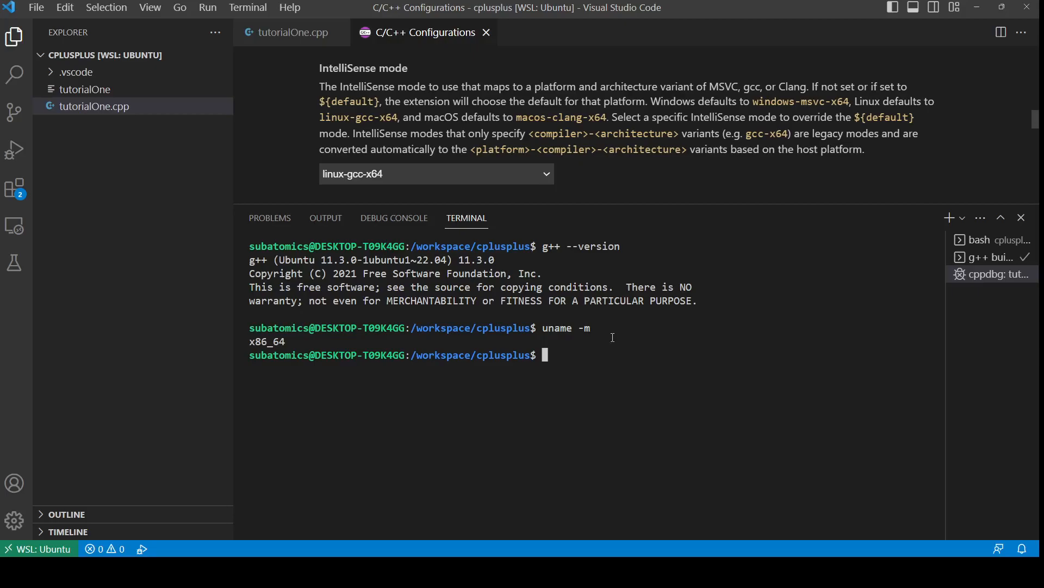
{"action": "double_click", "coordinate": [265, 340]}
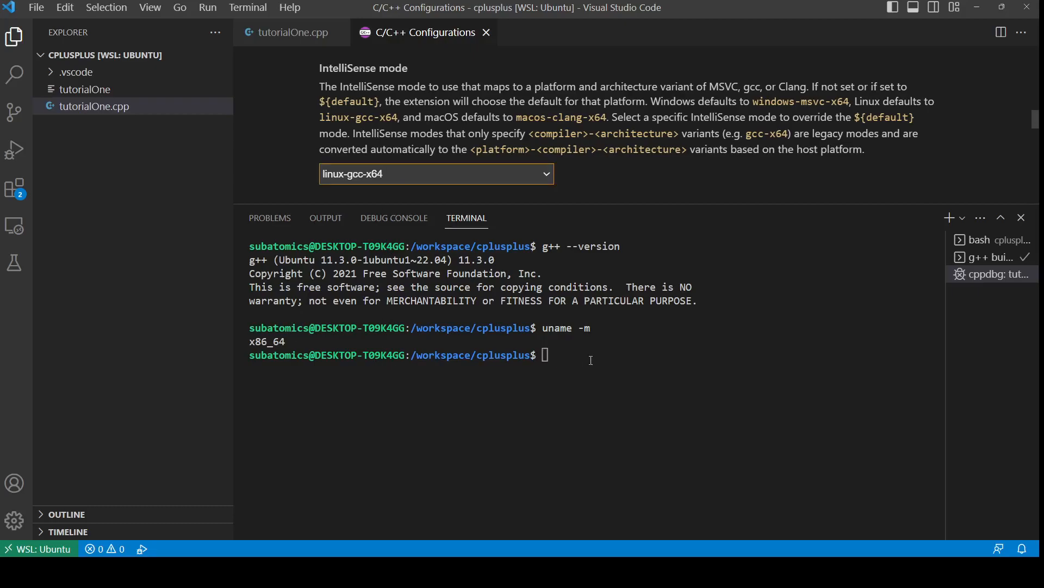
{"action": "scroll", "scroll_direction": "down", "scroll_amount": 3}
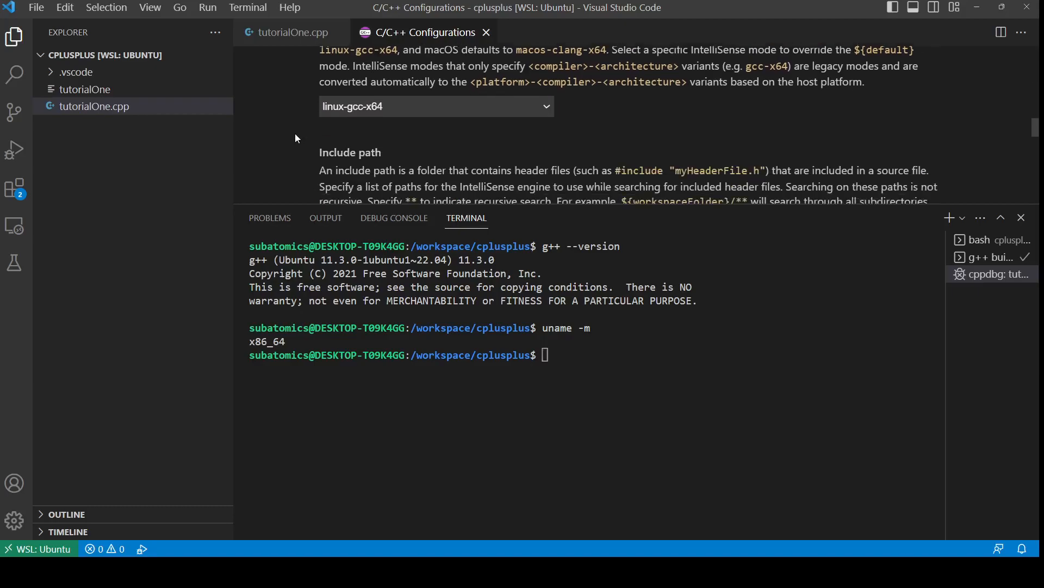
{"action": "scroll", "scroll_direction": "down", "scroll_amount": 3}
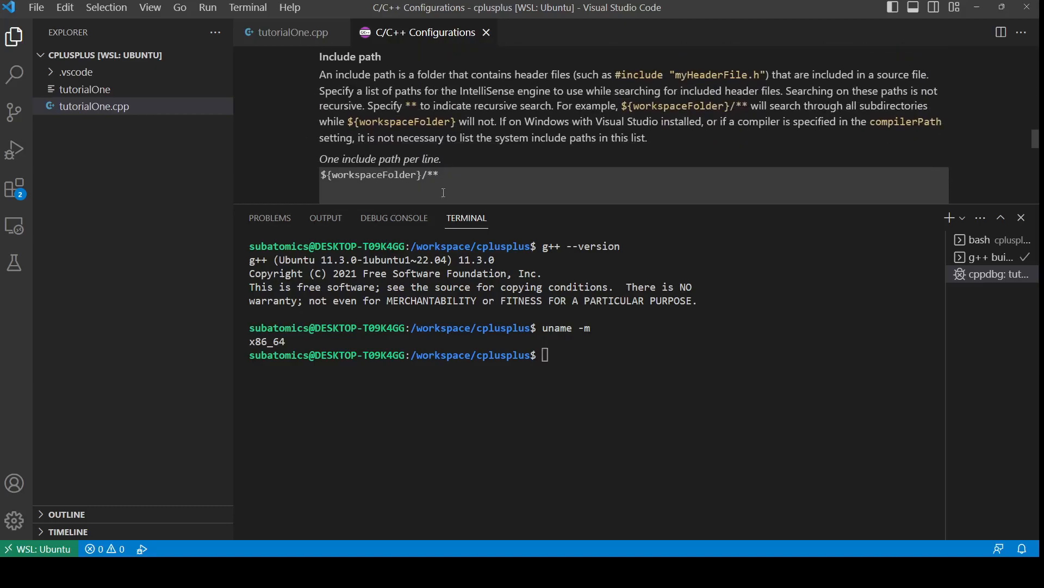
{"action": "double_click", "coordinate": [334, 57]}
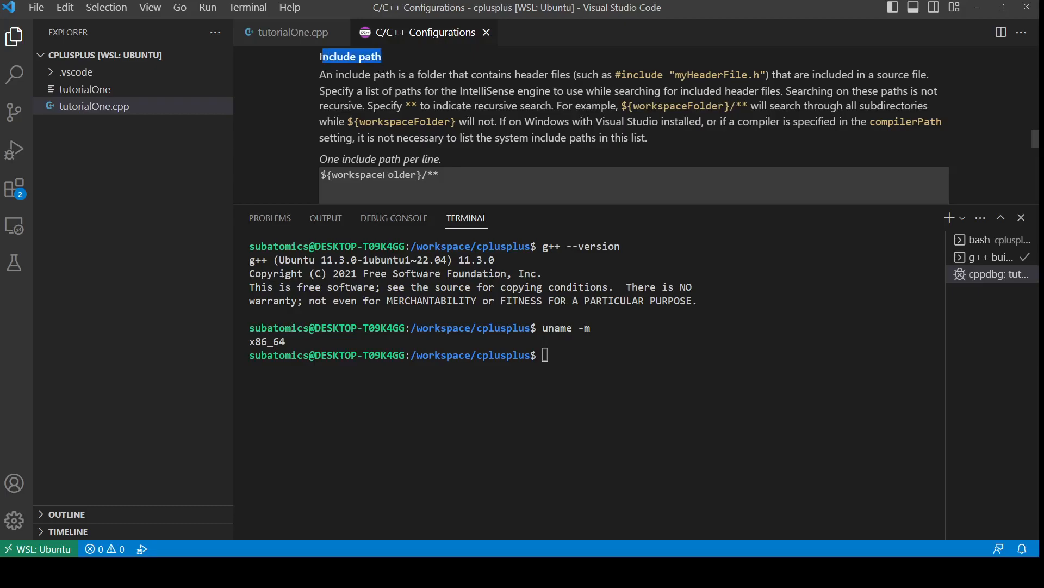
{"action": "left_click", "coordinate": [456, 175]}
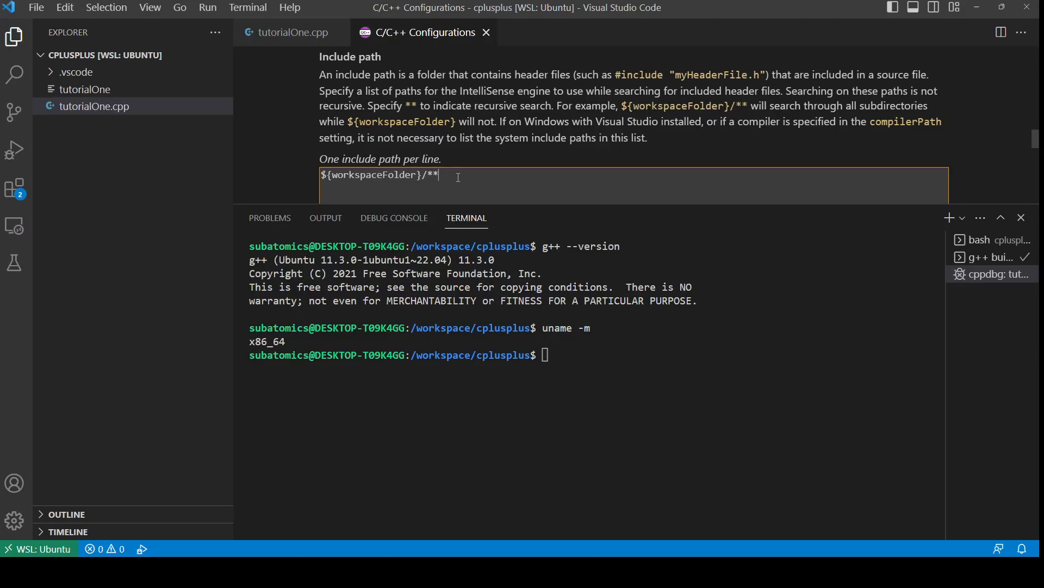
{"action": "double_click", "coordinate": [379, 175]}
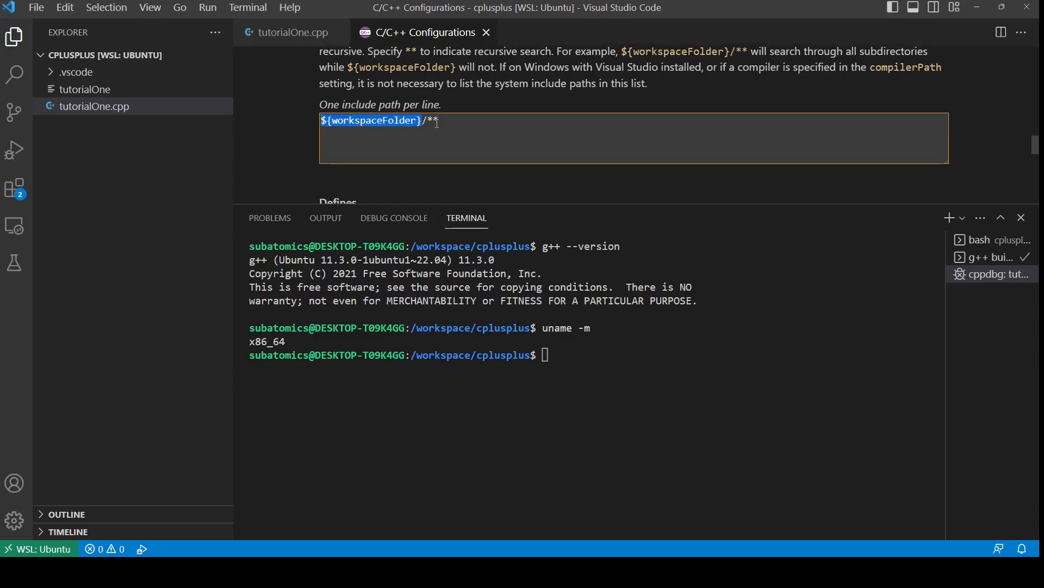
{"action": "left_click", "coordinate": [329, 119]}
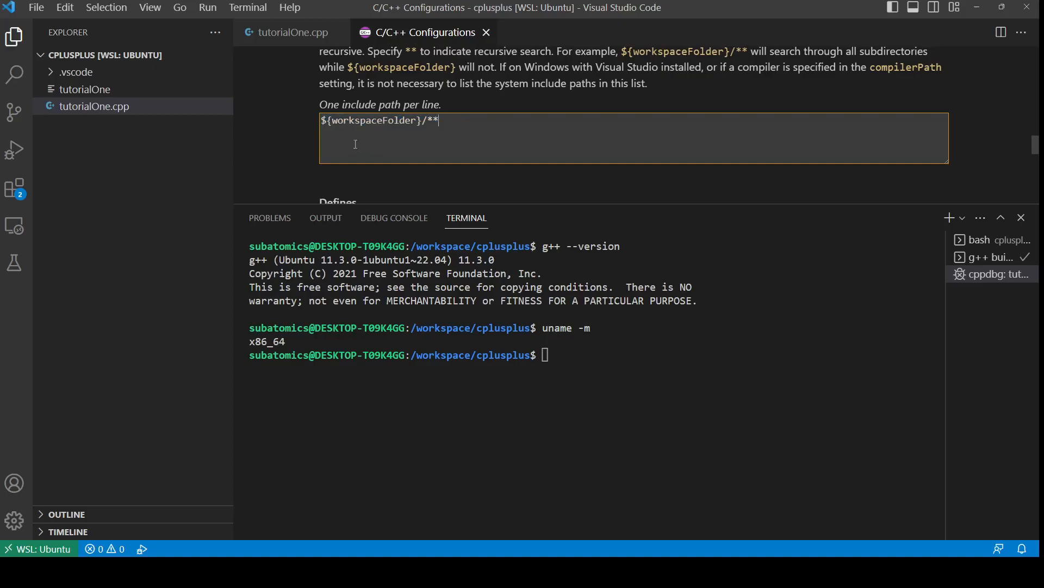
Change the C++ standard setting from gnu++17 to c++17
{"action": "scroll", "scroll_direction": "down", "scroll_amount": 3}
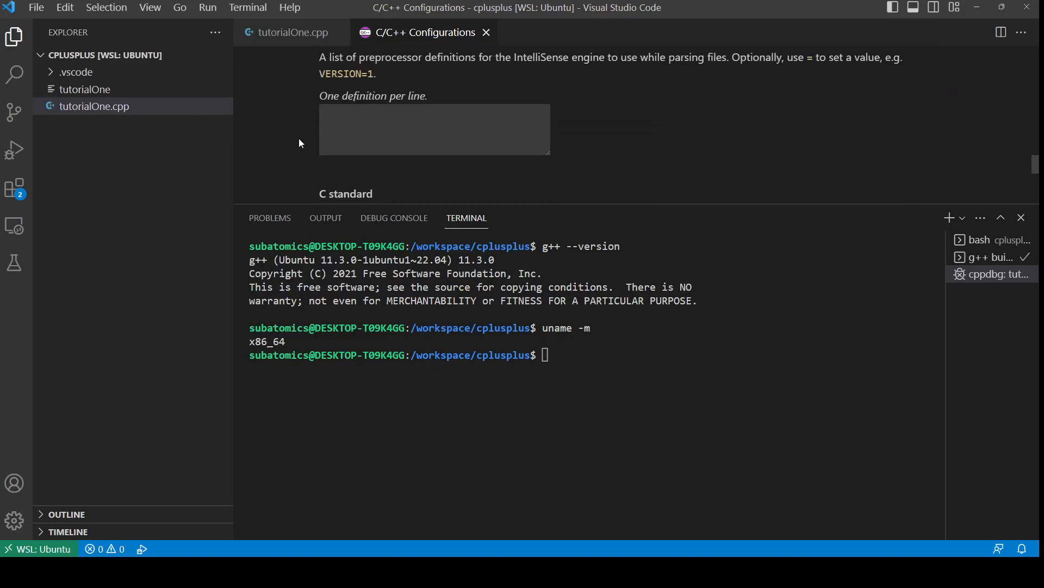
{"action": "scroll", "scroll_direction": "down", "scroll_amount": 3}
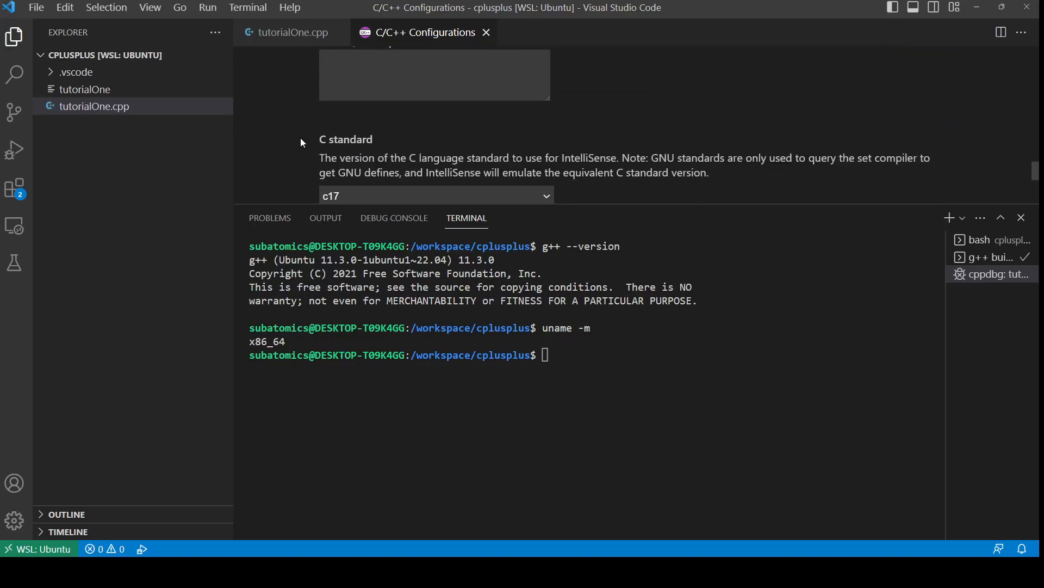
{"action": "scroll", "scroll_direction": "down", "scroll_amount": 3}
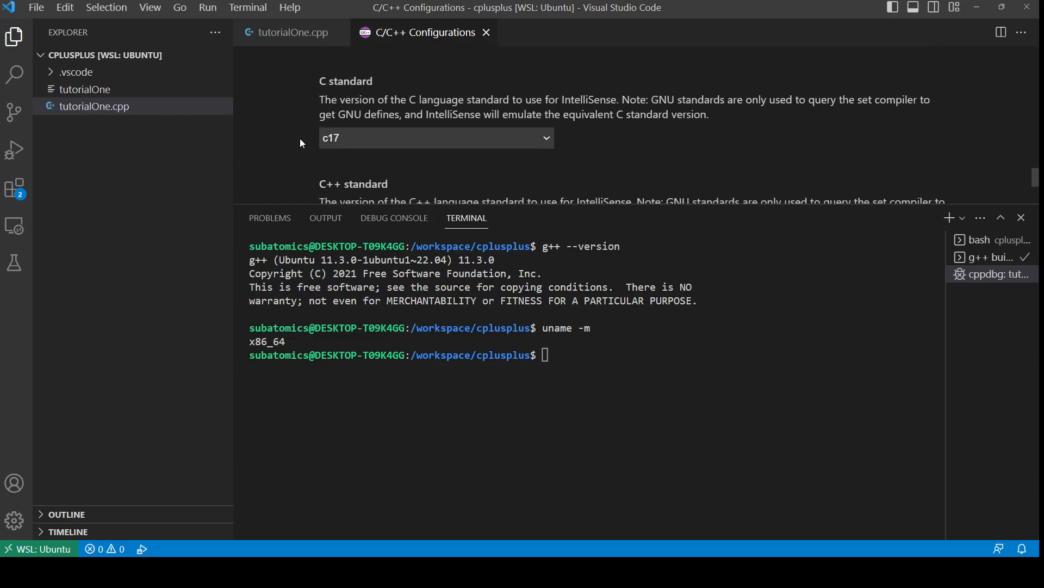
{"action": "scroll", "scroll_direction": "down", "scroll_amount": 3}
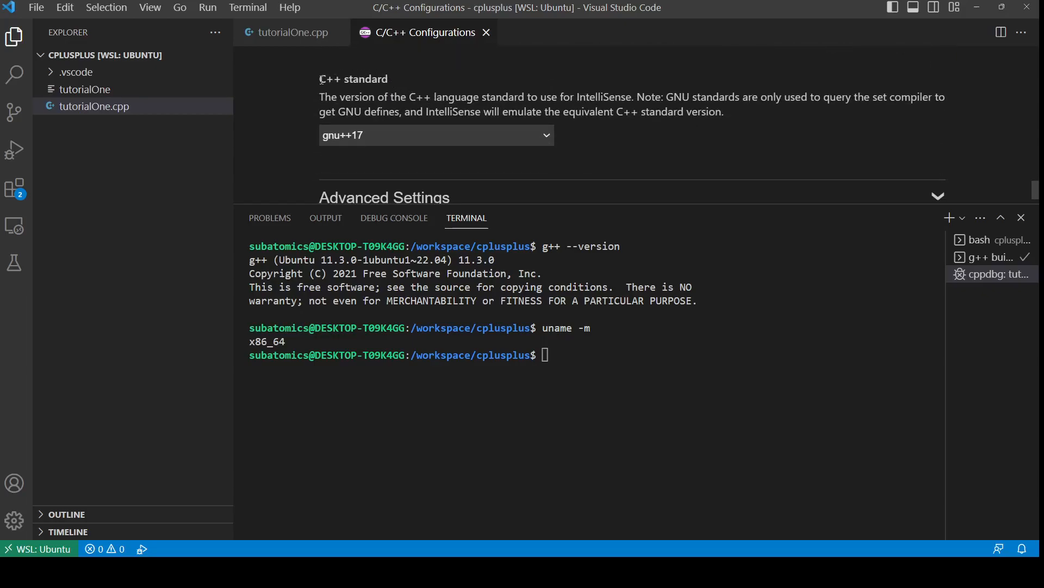
{"action": "mouse_move", "coordinate": [581, 139]}
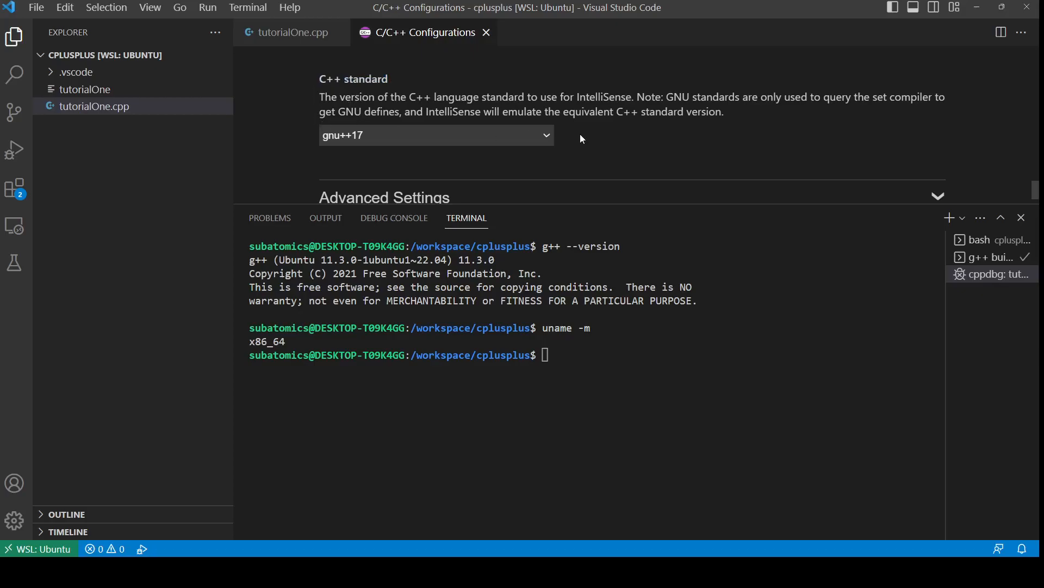
{"action": "mouse_move", "coordinate": [566, 140]}
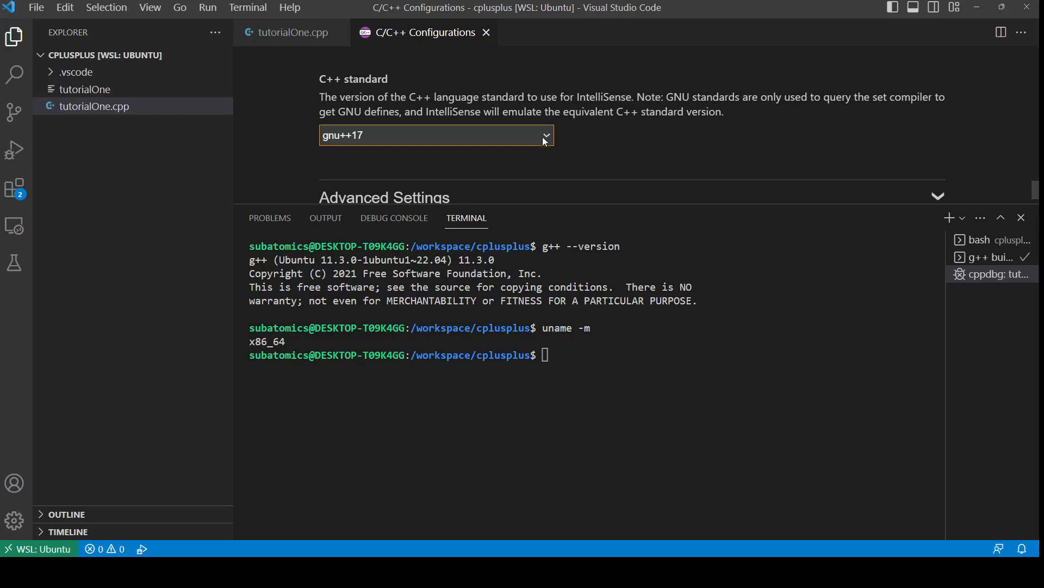
{"action": "mouse_move", "coordinate": [441, 180]}
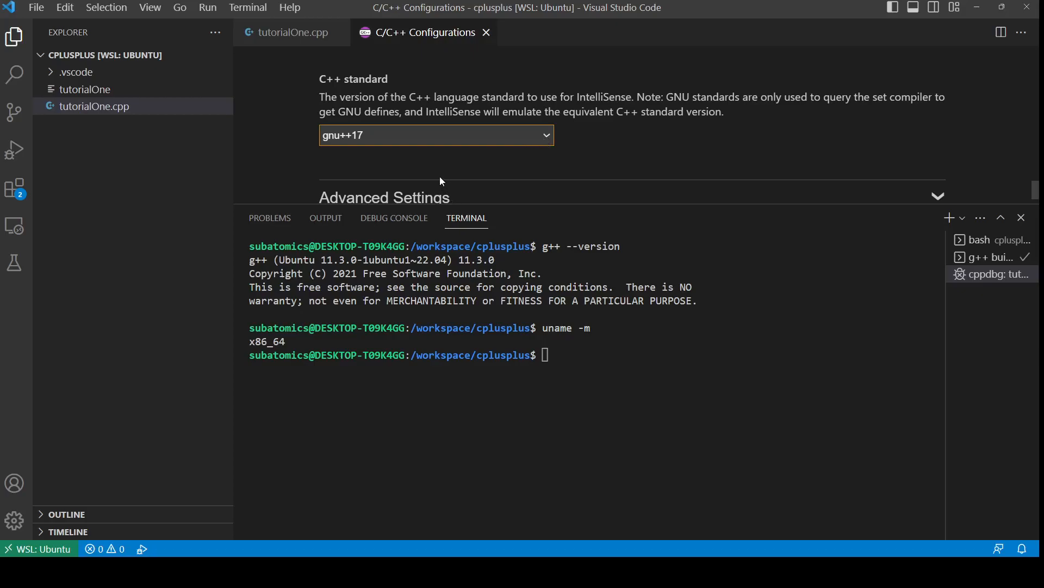
{"action": "mouse_move", "coordinate": [401, 273]}
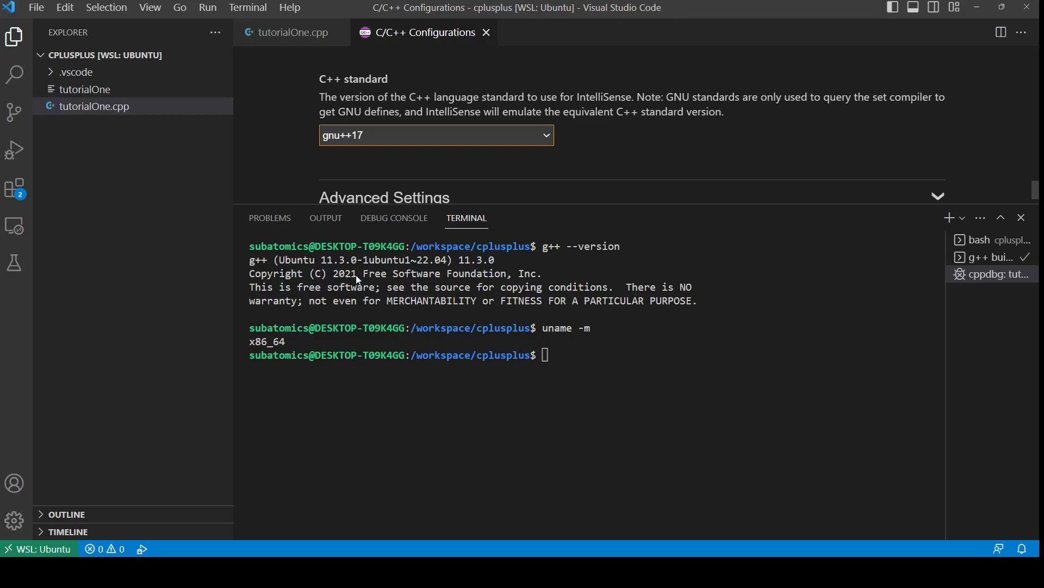
{"action": "left_click", "coordinate": [435, 135]}
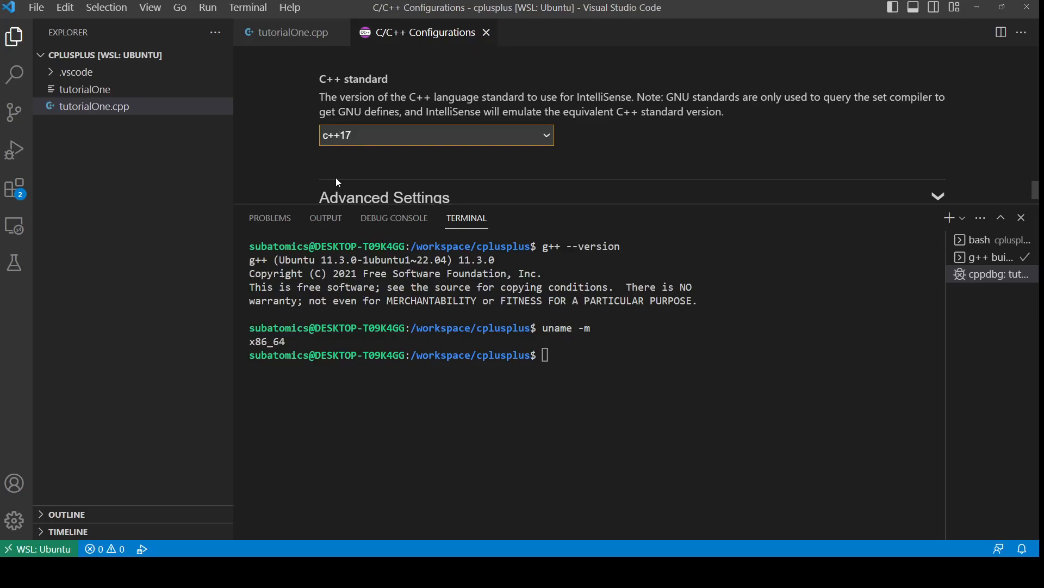
{"action": "scroll", "scroll_direction": "down", "scroll_amount": 3}
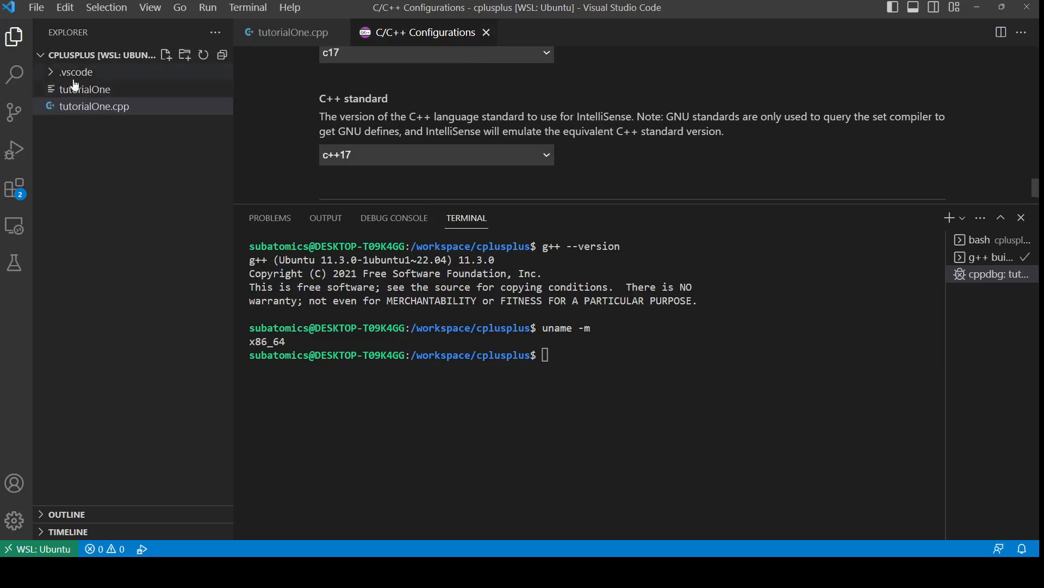
View .vscode/c_cpp_properties.json and highlight the /usr/bin/g++-11 compilerPath value
{"action": "left_click", "coordinate": [76, 72]}
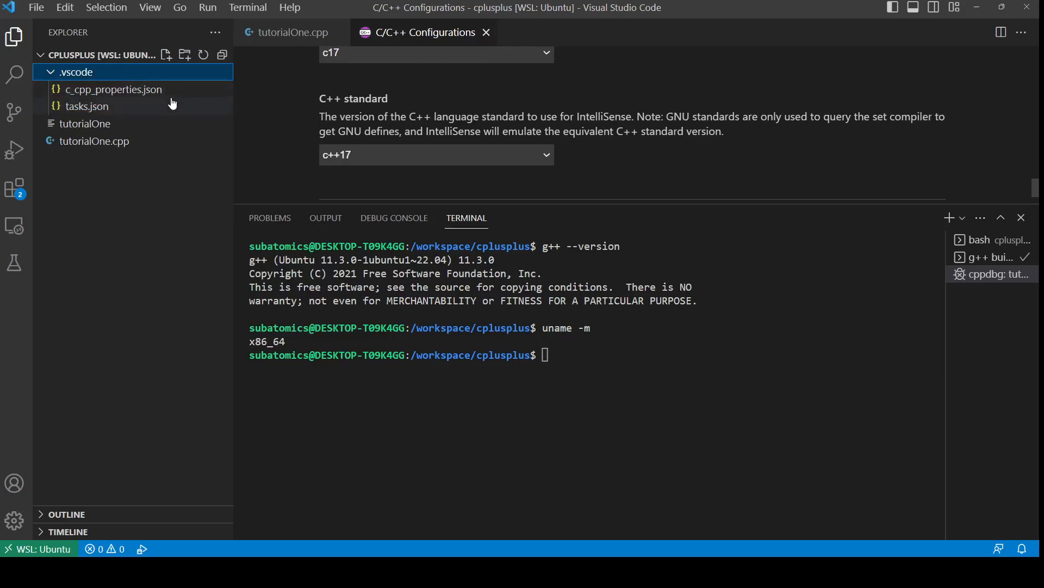
{"action": "mouse_move", "coordinate": [480, 31]}
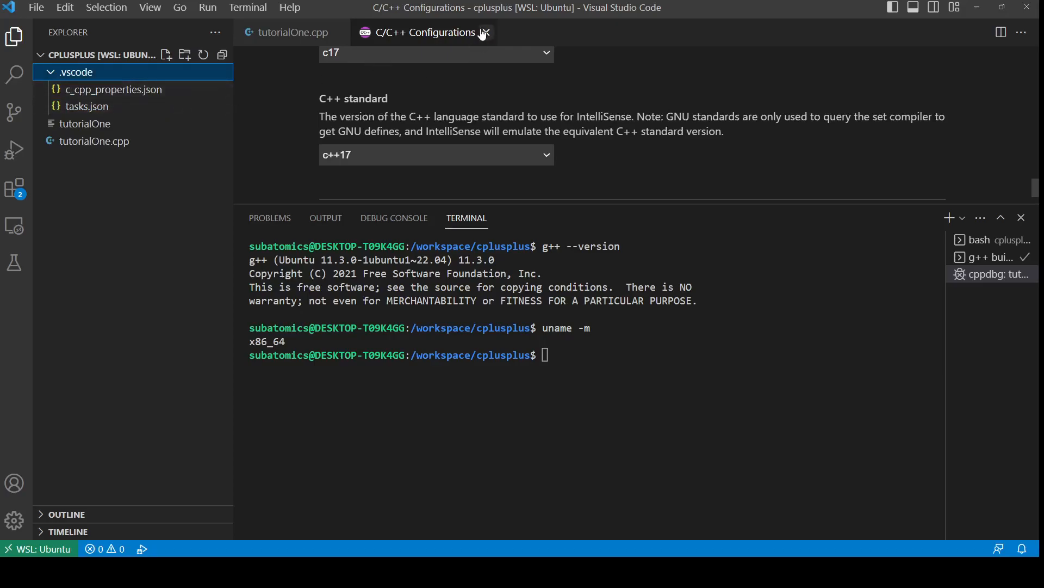
{"action": "mouse_move", "coordinate": [399, 48]}
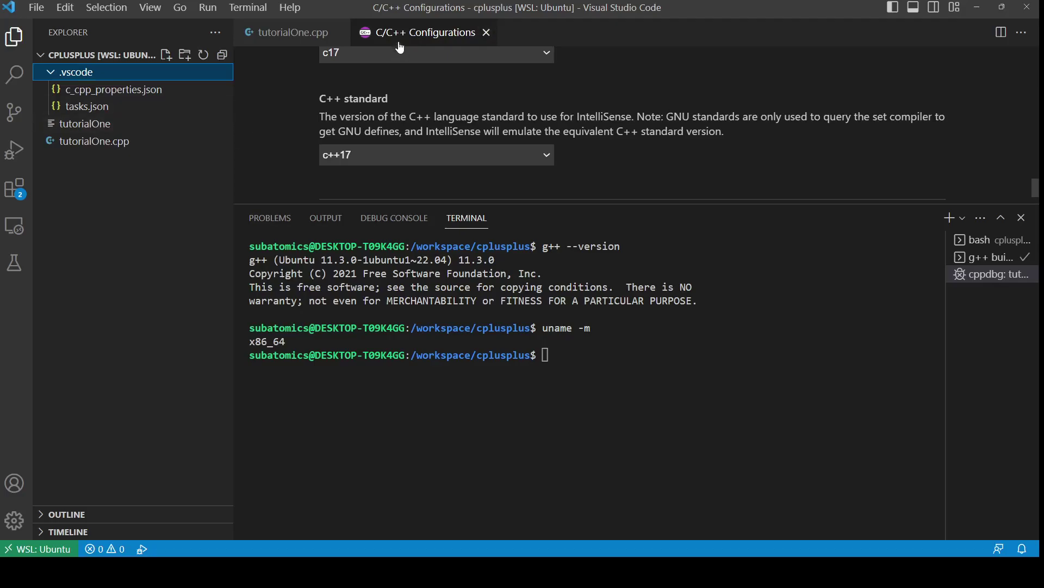
{"action": "mouse_move", "coordinate": [122, 92]}
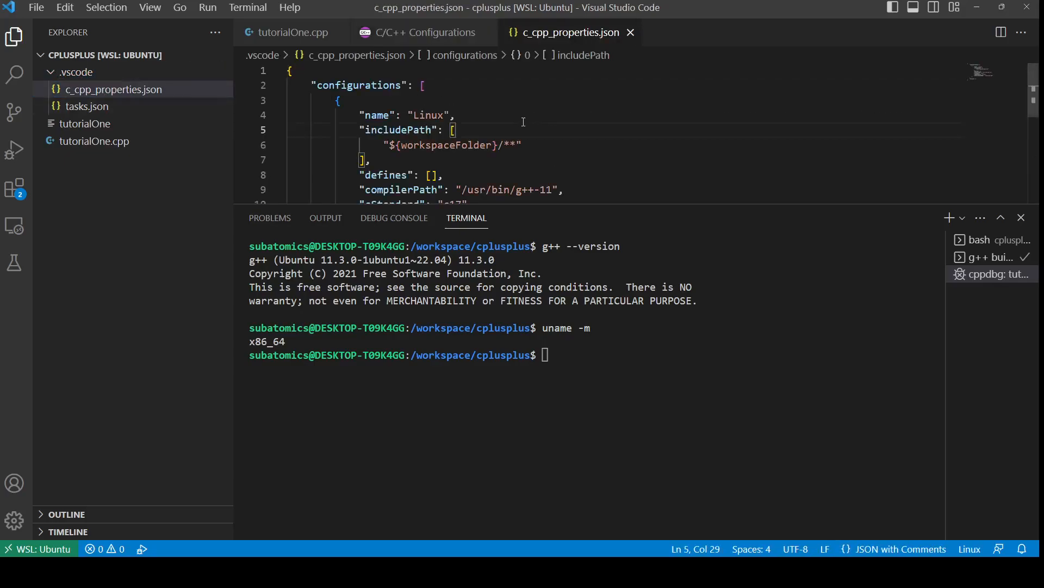
{"action": "scroll", "scroll_direction": "down", "scroll_amount": 3}
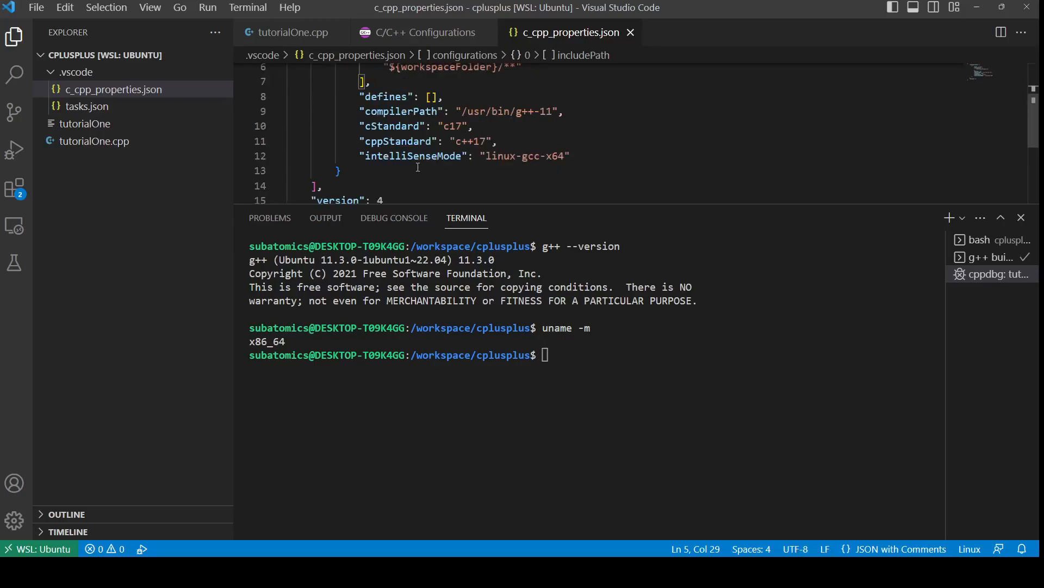
{"action": "left_click", "coordinate": [422, 32]}
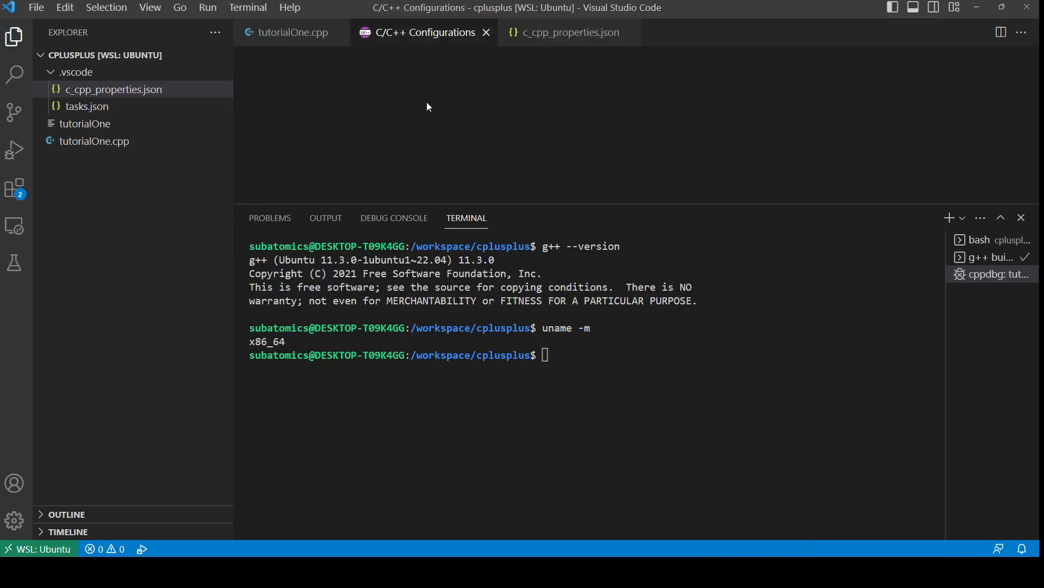
{"action": "left_click", "coordinate": [569, 31]}
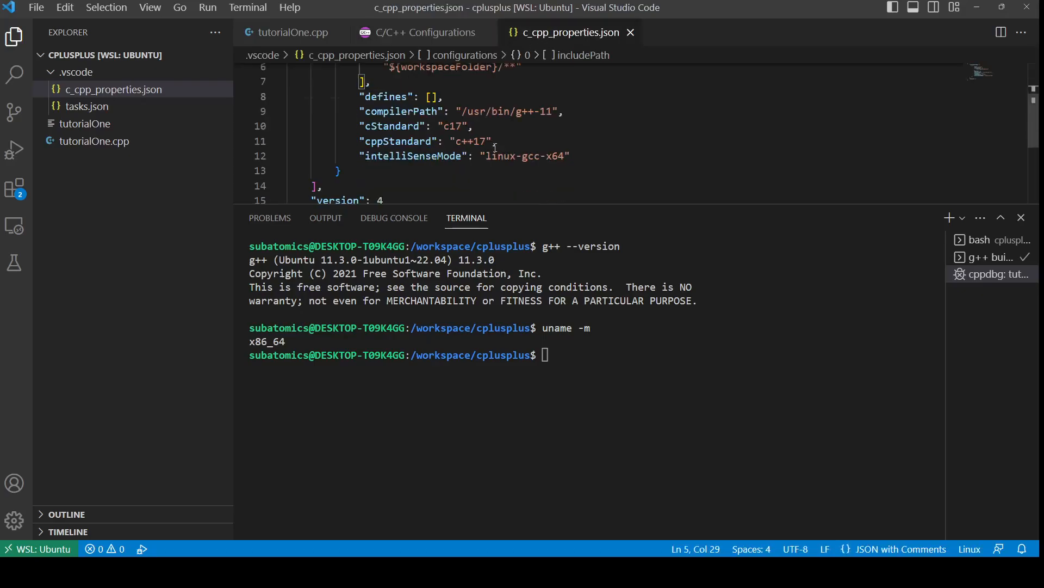
{"action": "left_click_drag", "start_coordinate": [360, 97], "coordinate": [571, 156]}
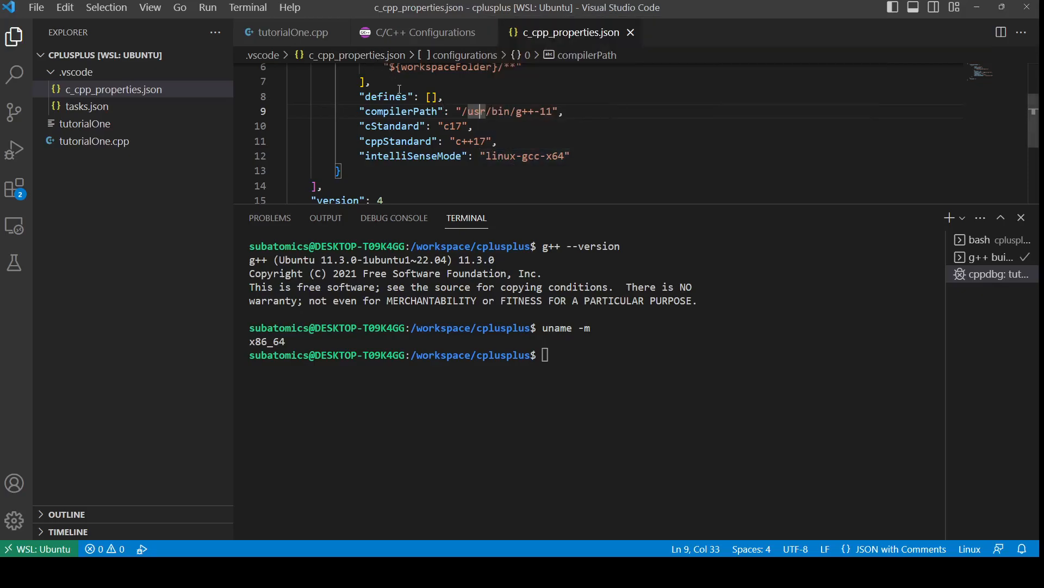
{"action": "mouse_move", "coordinate": [279, 37]}
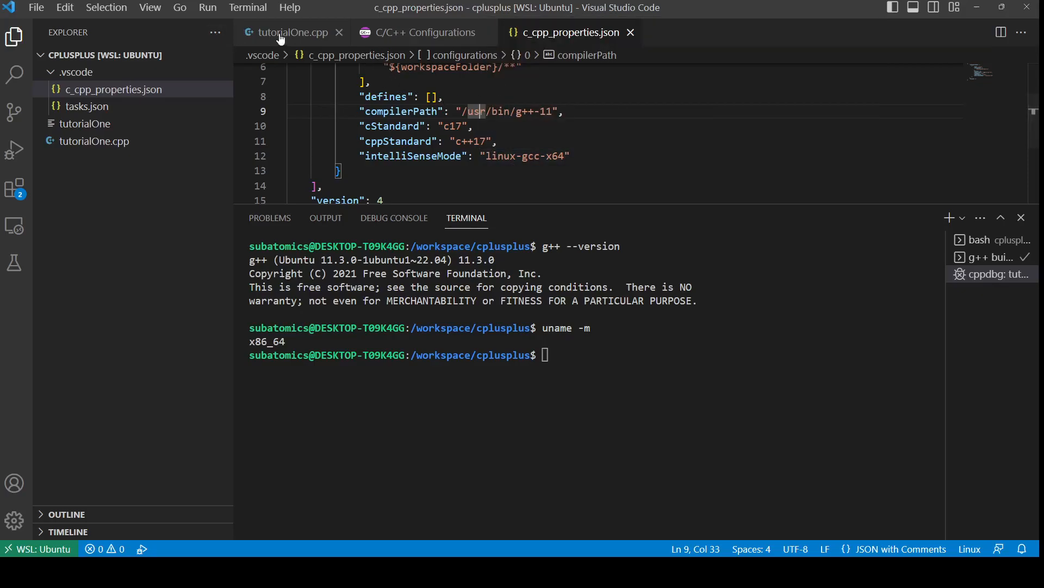
Run tutorialOne.cpp via Run C/C++ File, printing Hello World ten times, and add a breakpoint on line 8
{"action": "left_click", "coordinate": [293, 33]}
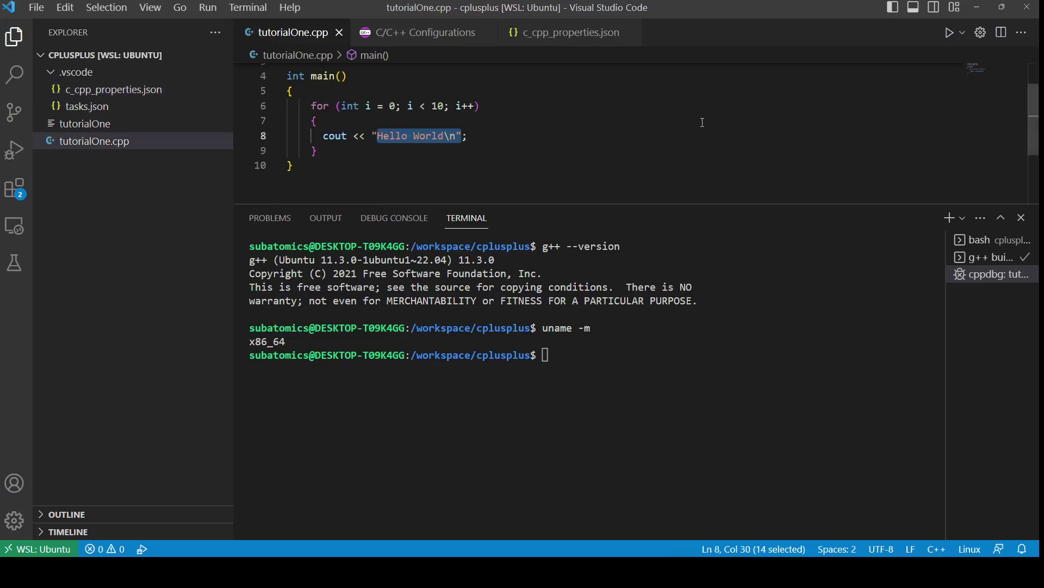
{"action": "mouse_move", "coordinate": [949, 32]}
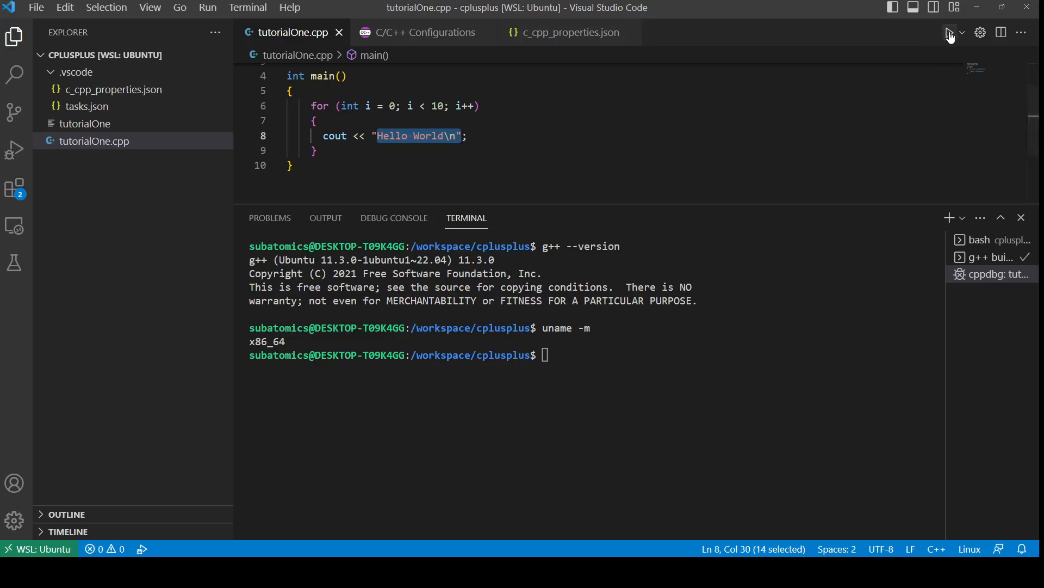
{"action": "mouse_move", "coordinate": [965, 35]}
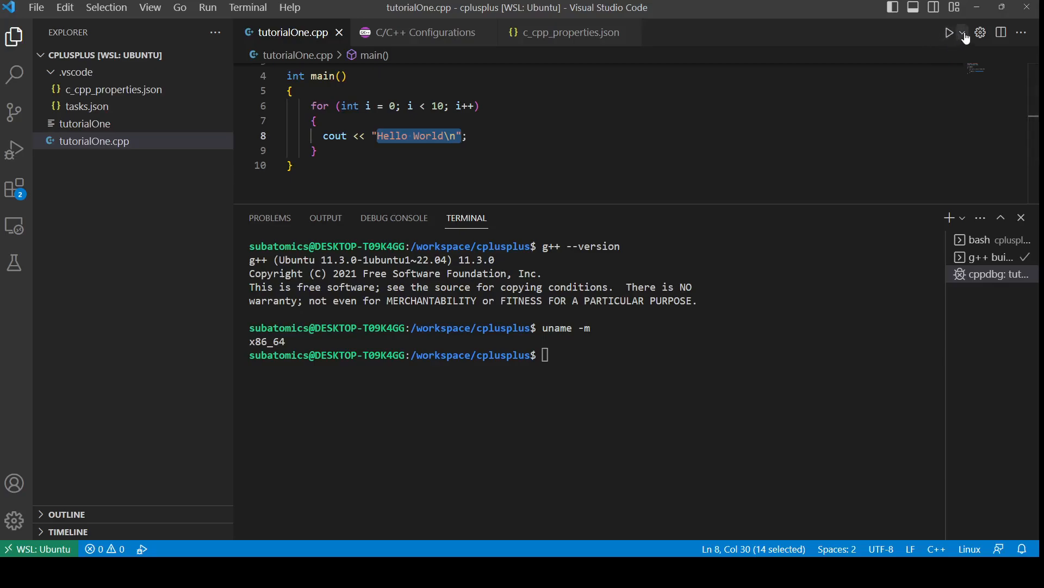
{"action": "left_click", "coordinate": [962, 31]}
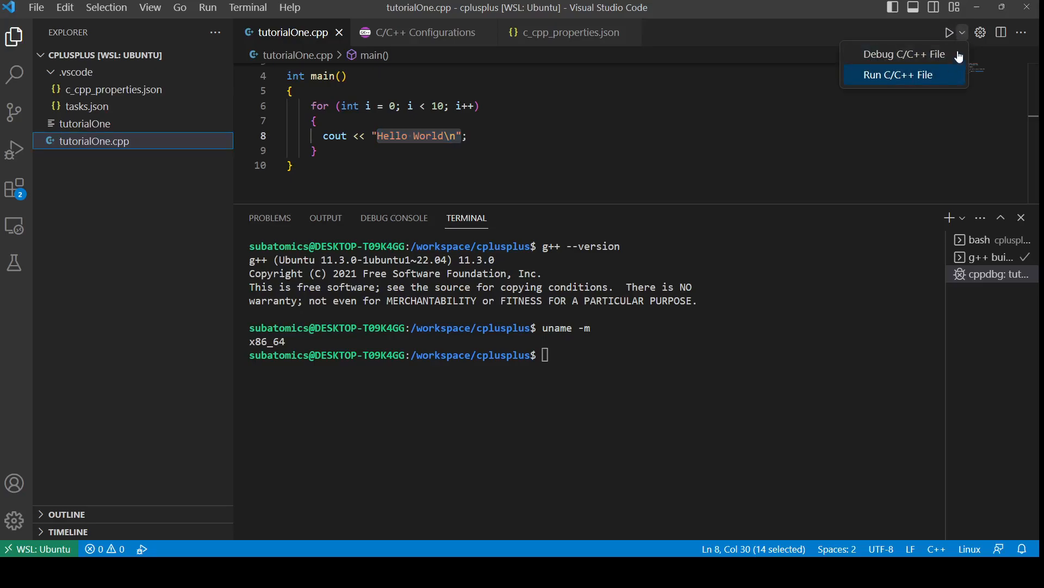
{"action": "mouse_move", "coordinate": [912, 87]}
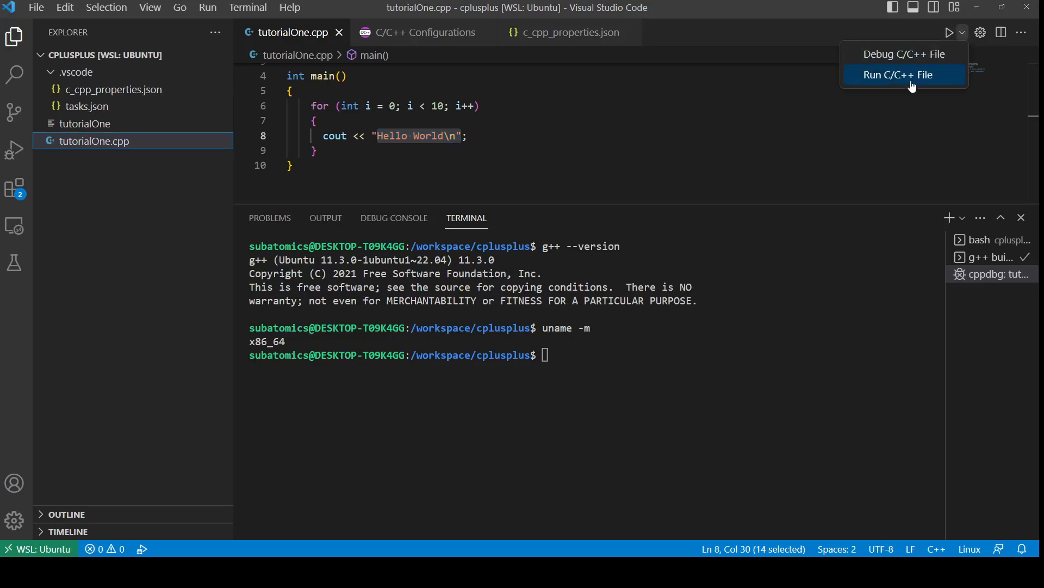
{"action": "mouse_move", "coordinate": [895, 79]}
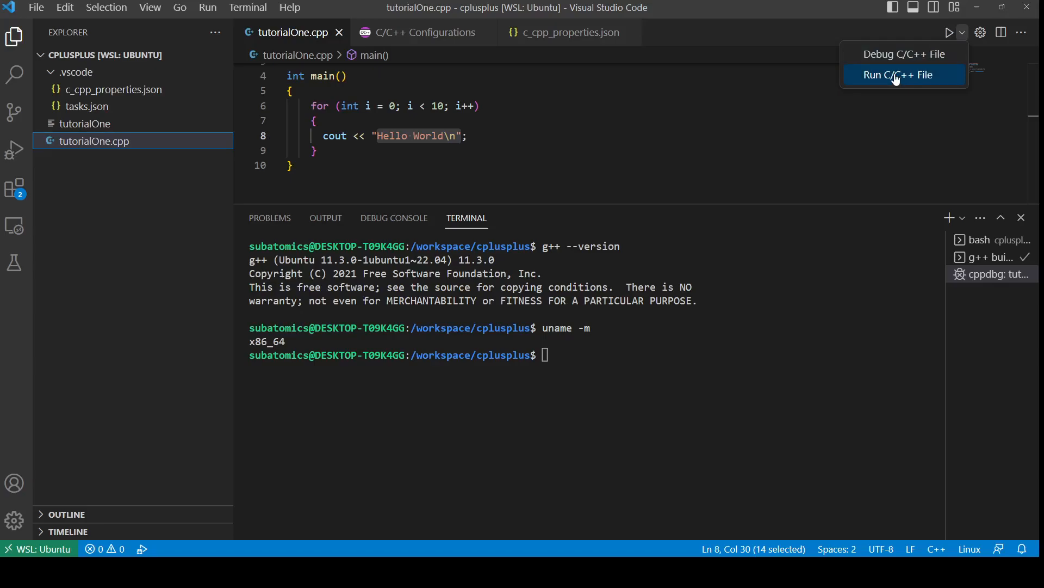
{"action": "mouse_move", "coordinate": [868, 80]}
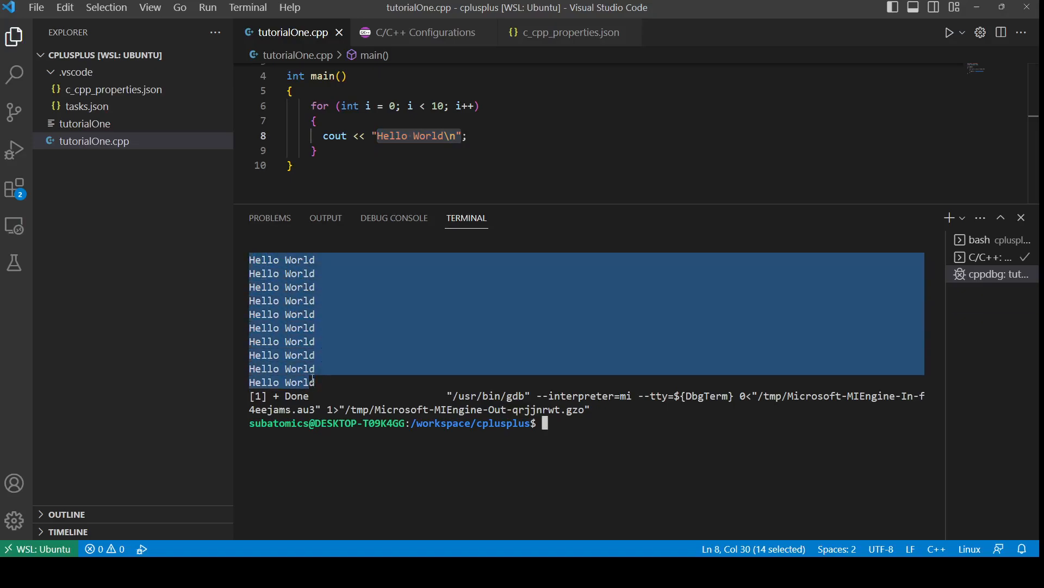
{"action": "left_click", "coordinate": [577, 422]}
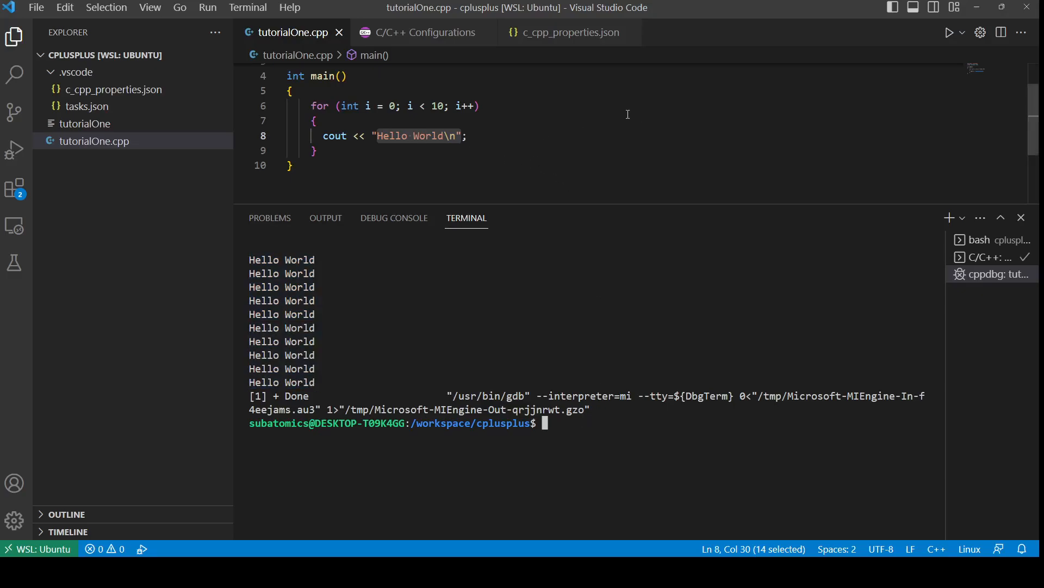
{"action": "left_click", "coordinate": [962, 32]}
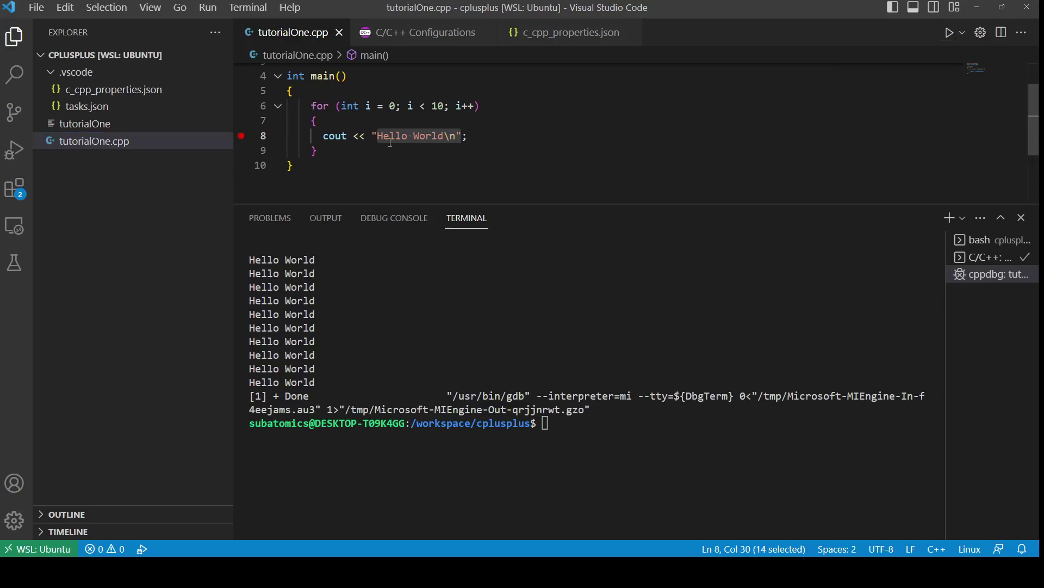
Start a debug session on tutorialOne.cpp and let it halt at the loop breakpoint
{"action": "left_click", "coordinate": [963, 32]}
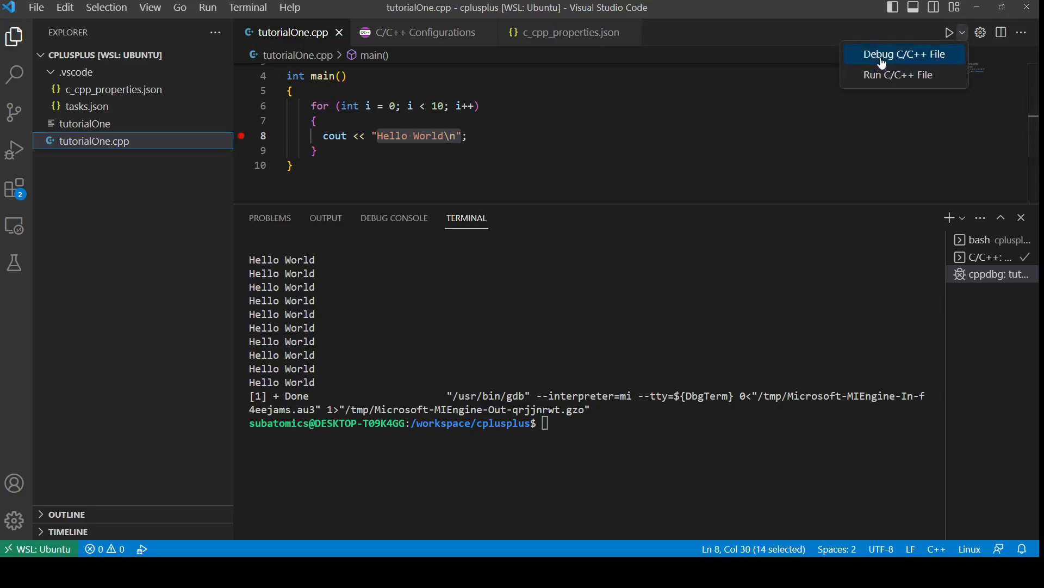
{"action": "left_click", "coordinate": [903, 55]}
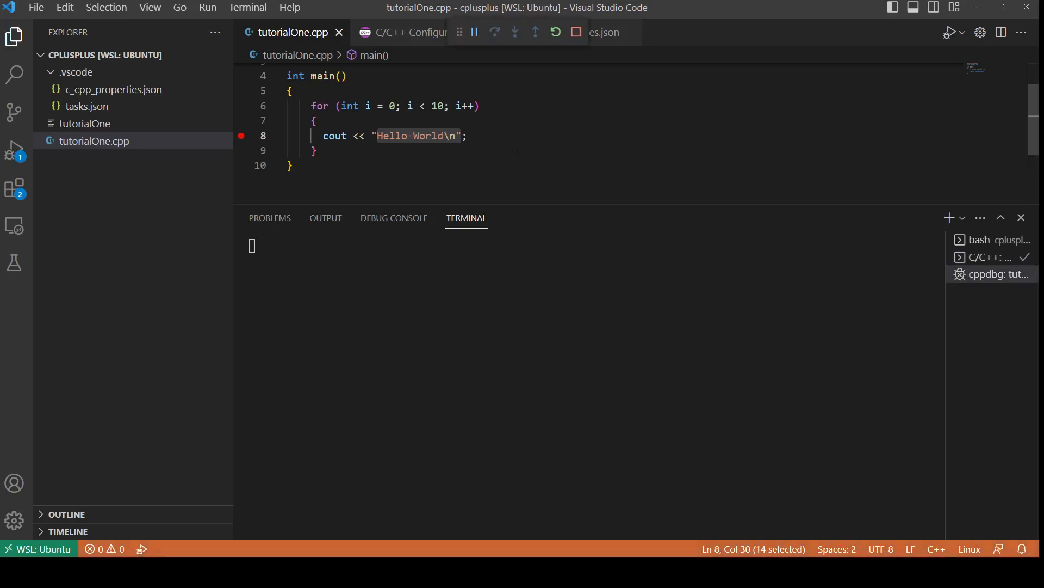
{"action": "left_click", "coordinate": [14, 154]}
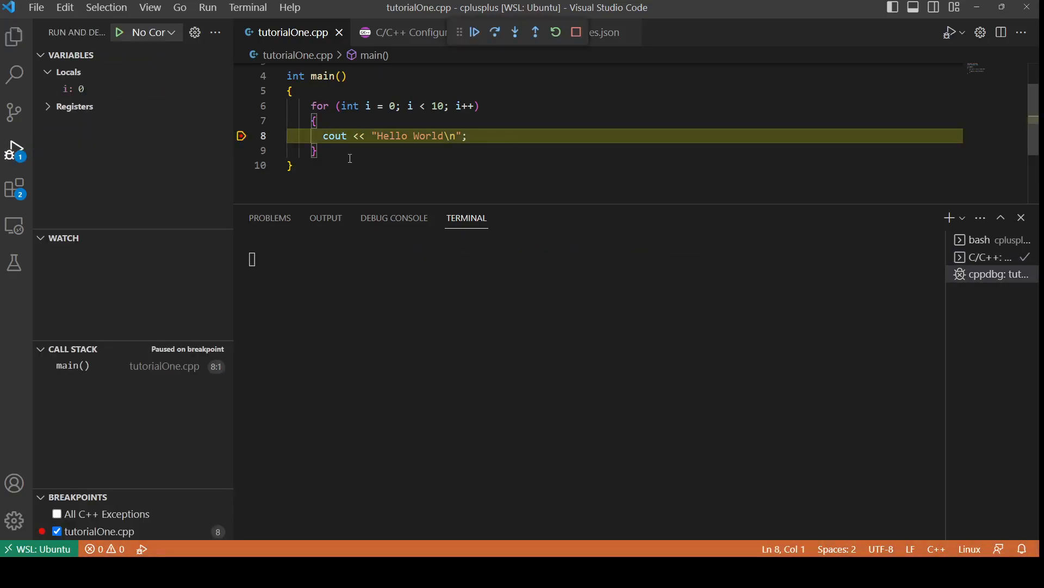
{"action": "mouse_move", "coordinate": [372, 154]}
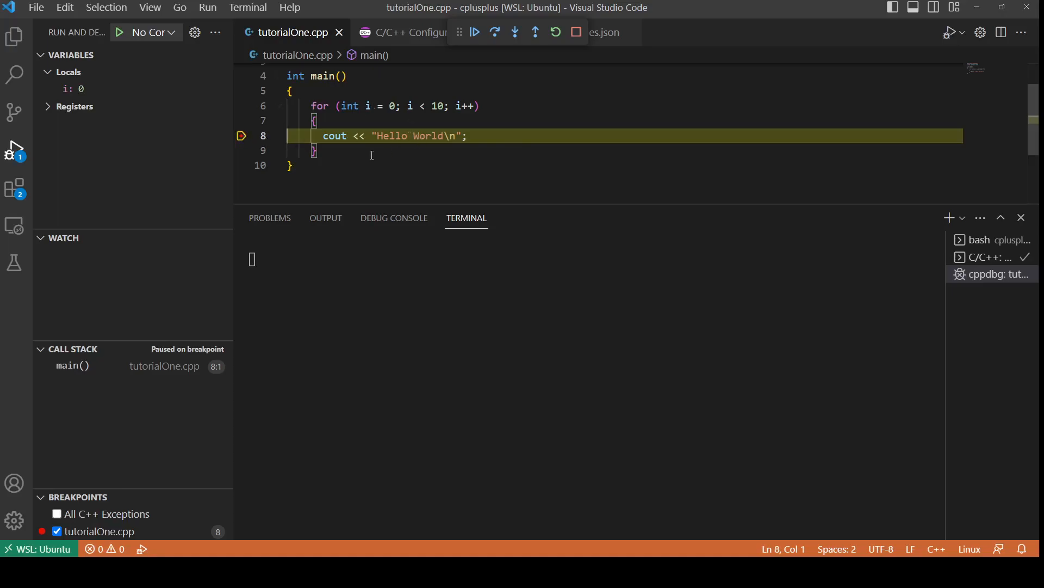
Continue past the breakpoint through each loop iteration until all ten Hello World lines print and the session ends
{"action": "left_click", "coordinate": [475, 31]}
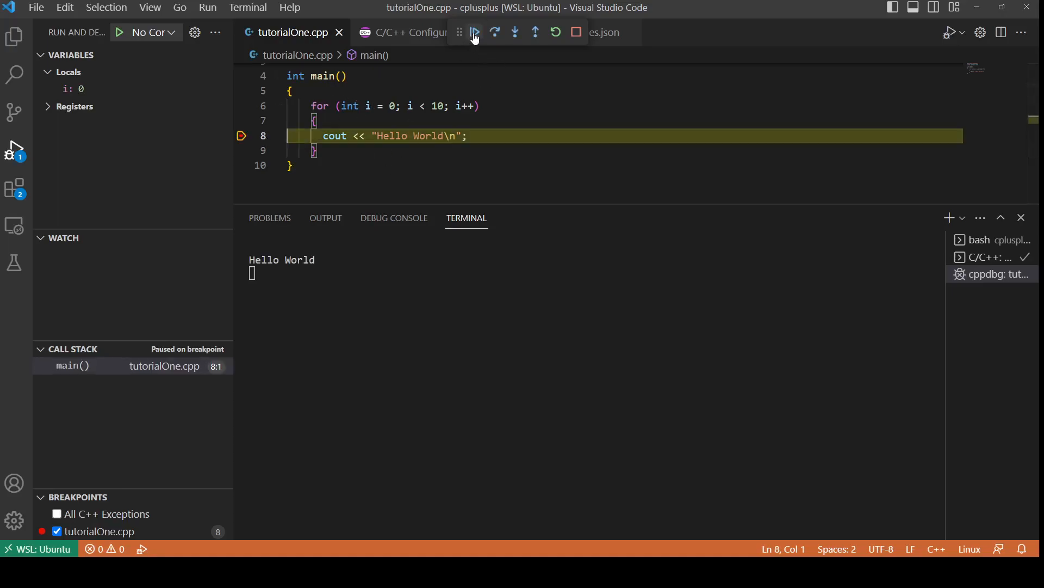
{"action": "left_click", "coordinate": [475, 31]}
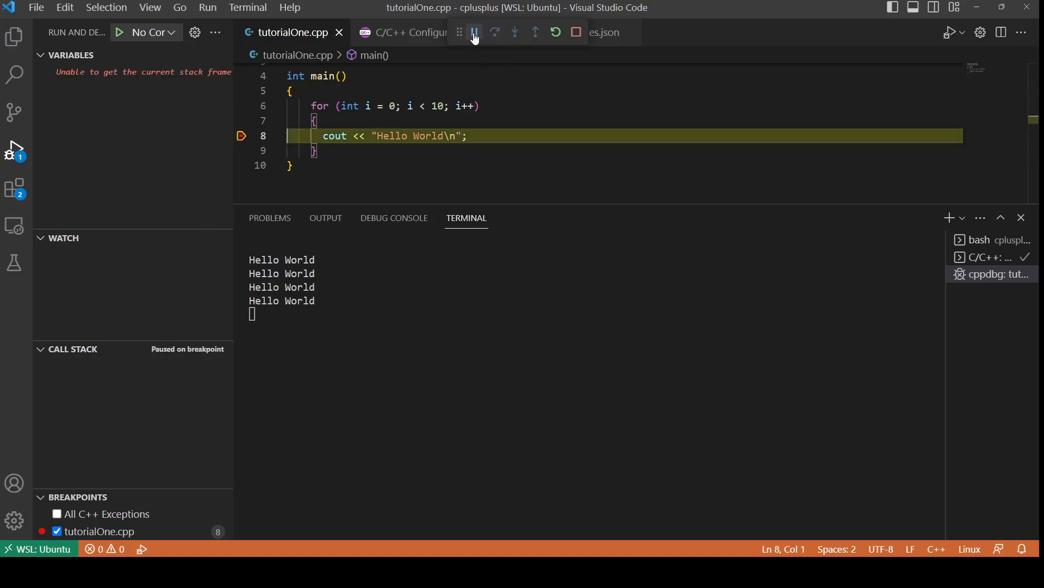
{"action": "left_click", "coordinate": [494, 31]}
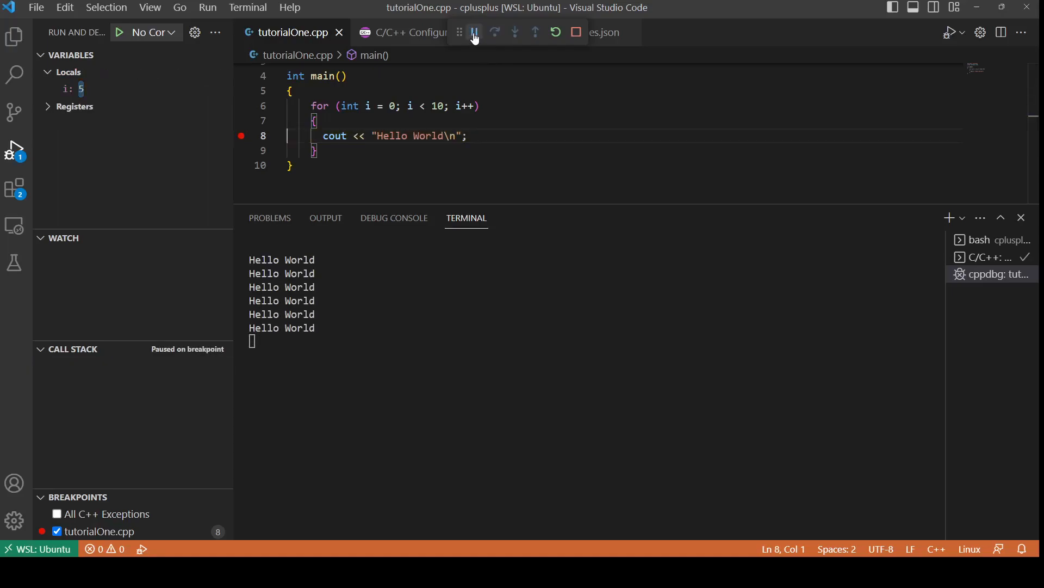
{"action": "left_click", "coordinate": [475, 32]}
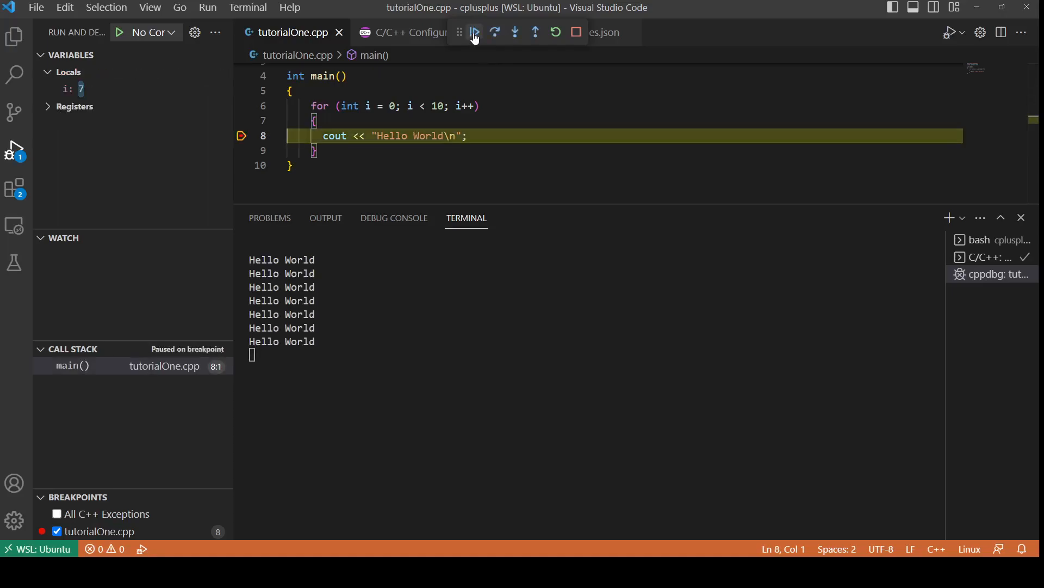
{"action": "left_click", "coordinate": [576, 31]}
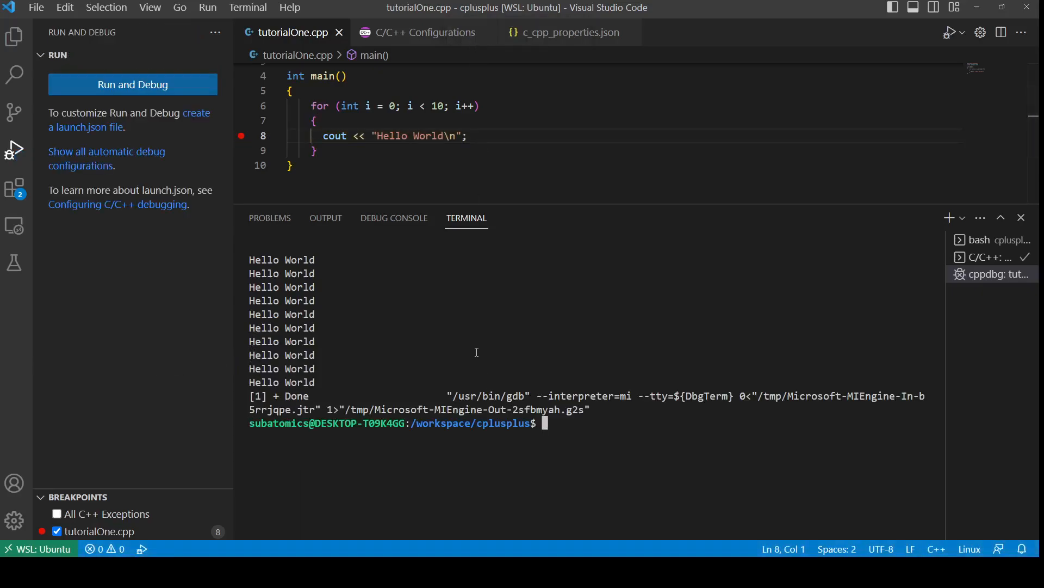
{"action": "mouse_move", "coordinate": [578, 422]}
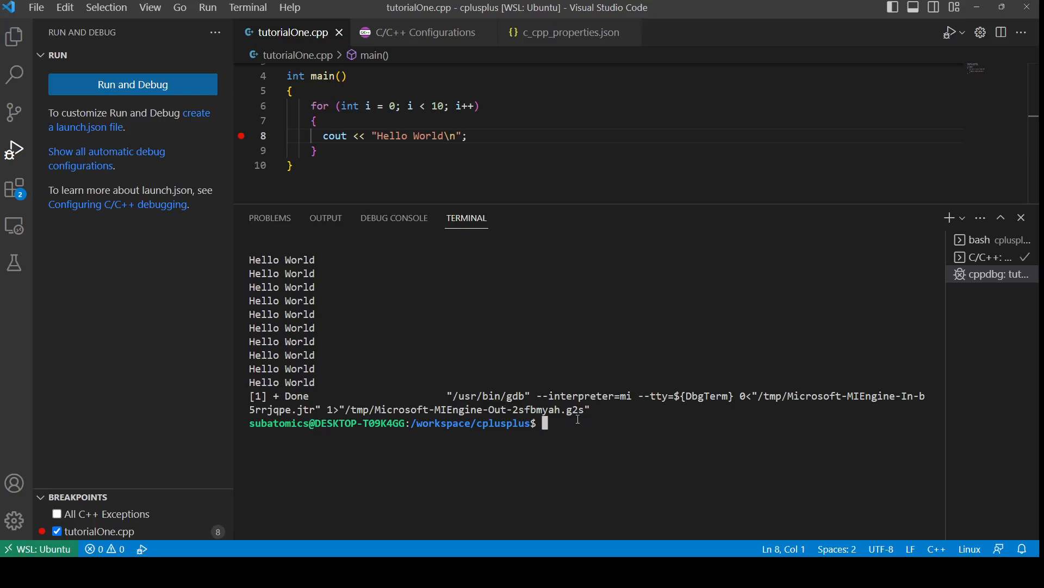
{"action": "mouse_move", "coordinate": [539, 358]}
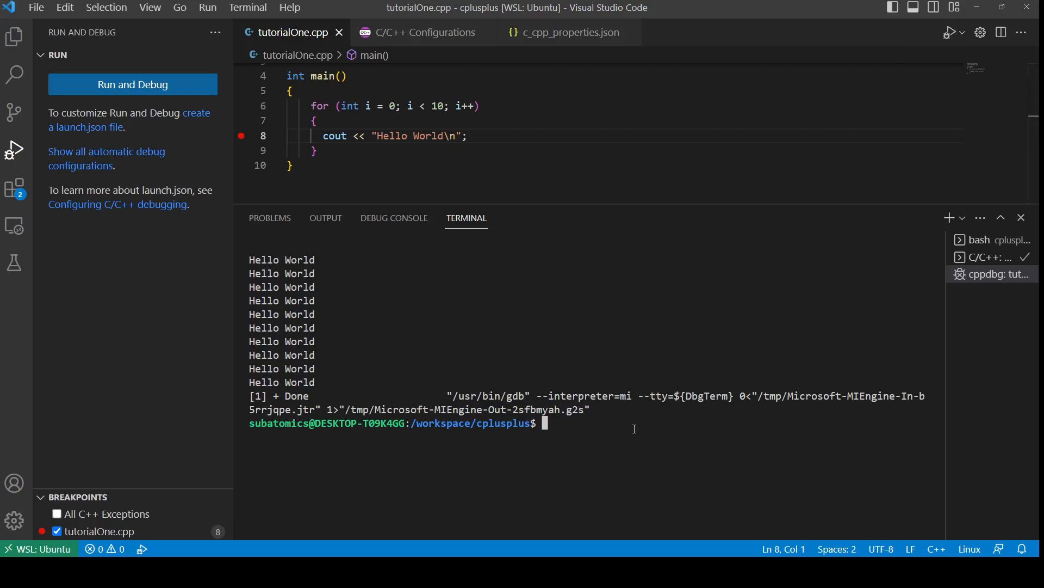
{"action": "type", "text": "sudo apt"}
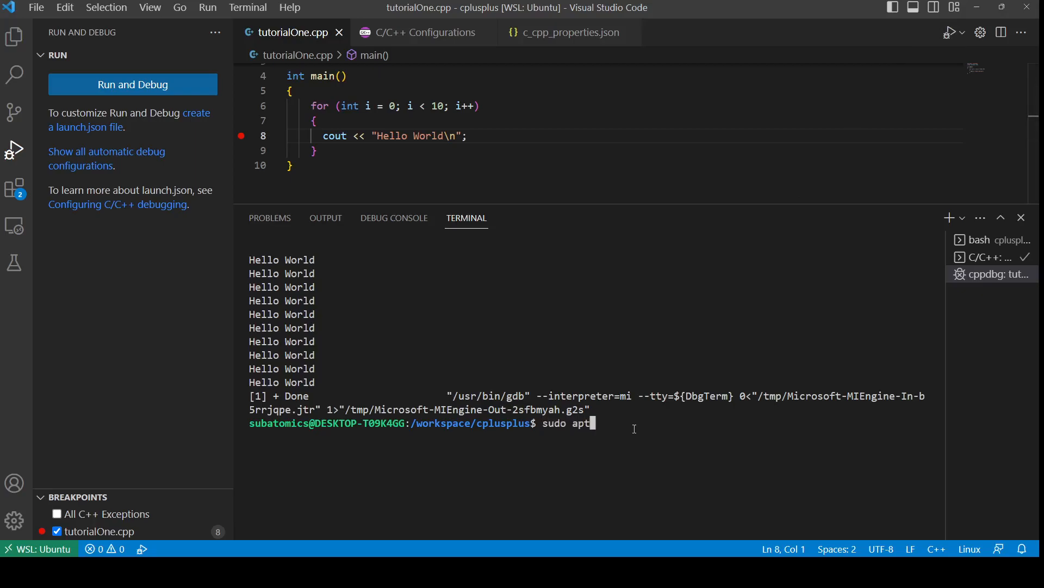
{"action": "type", "text": "-get install"}
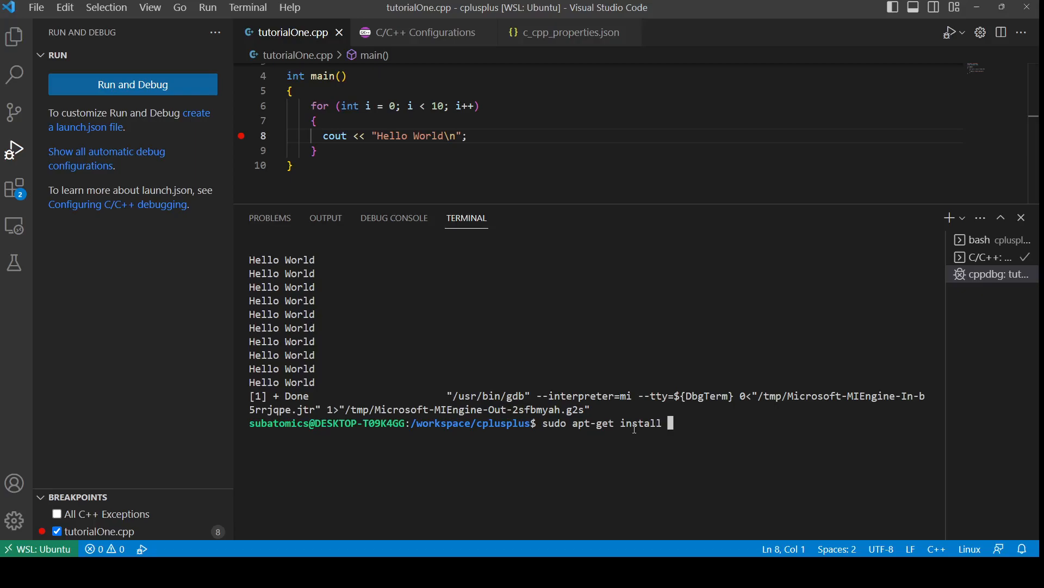
{"action": "type", "text": "gdb"}
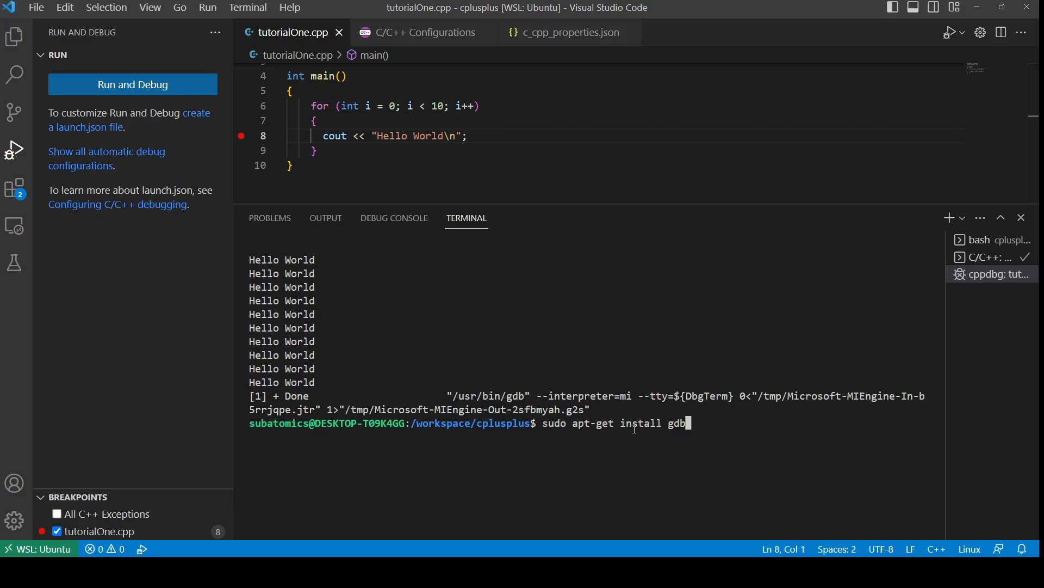
{"action": "left_click_drag", "start_coordinate": [544, 422], "coordinate": [687, 422]}
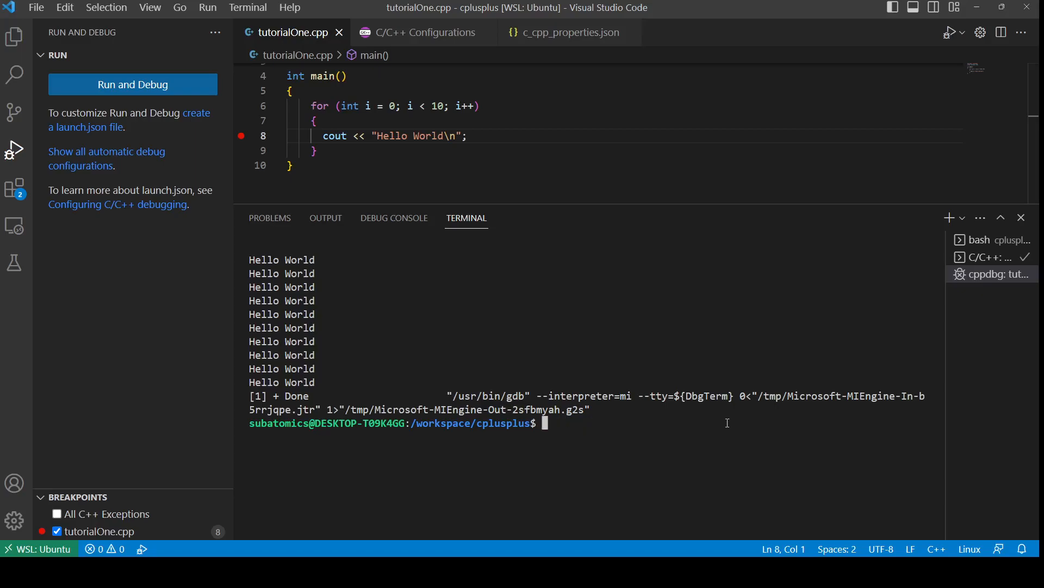
Compile with 'g++ tutorialOne.cpp' in the terminal so a.out appears beside the source in the Explorer
{"action": "type", "text": "g++"}
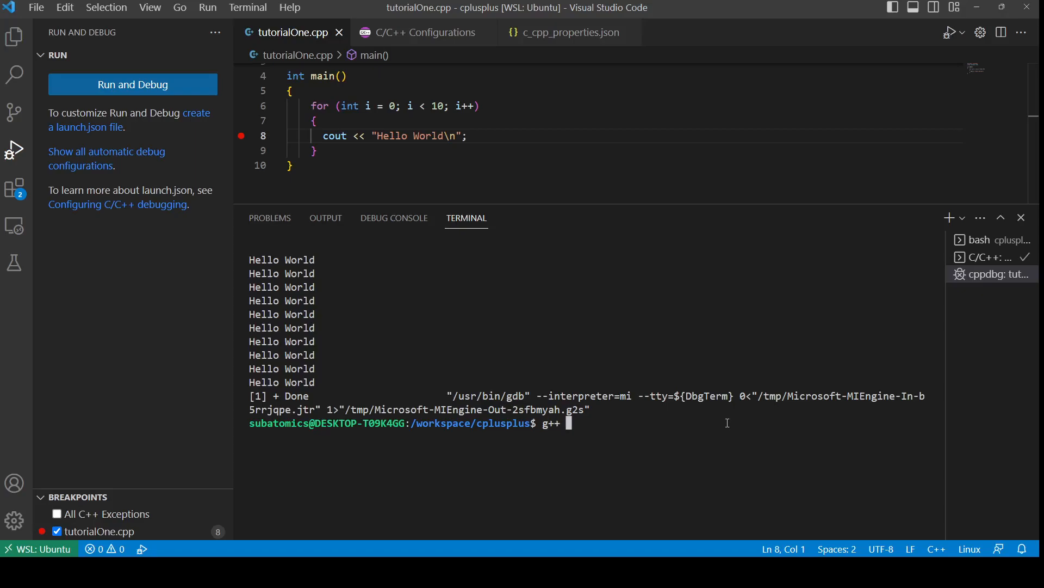
{"action": "left_click", "coordinate": [11, 50]}
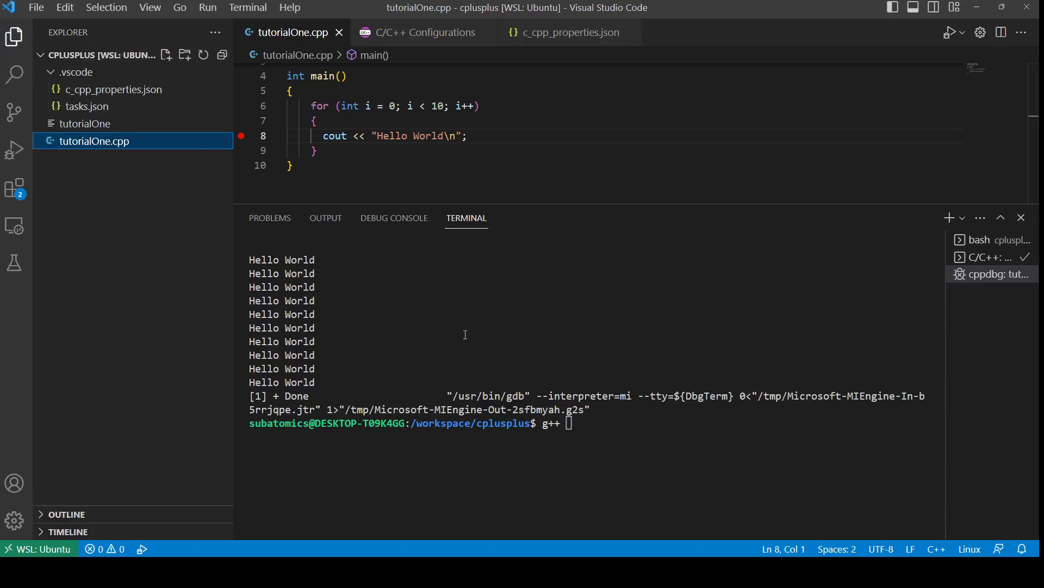
{"action": "left_click", "coordinate": [609, 423]}
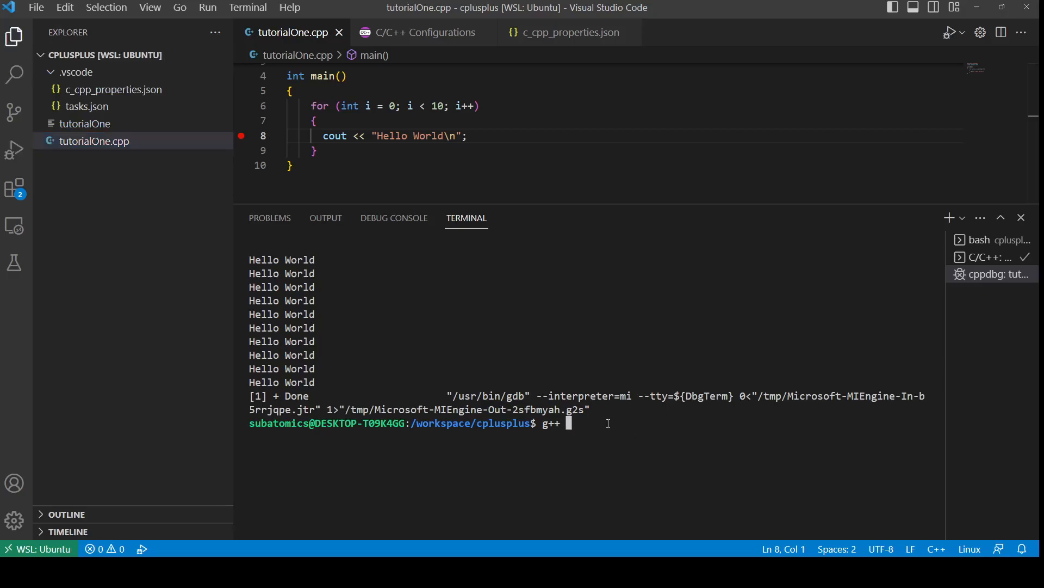
{"action": "type", "text": "tutorialP"}
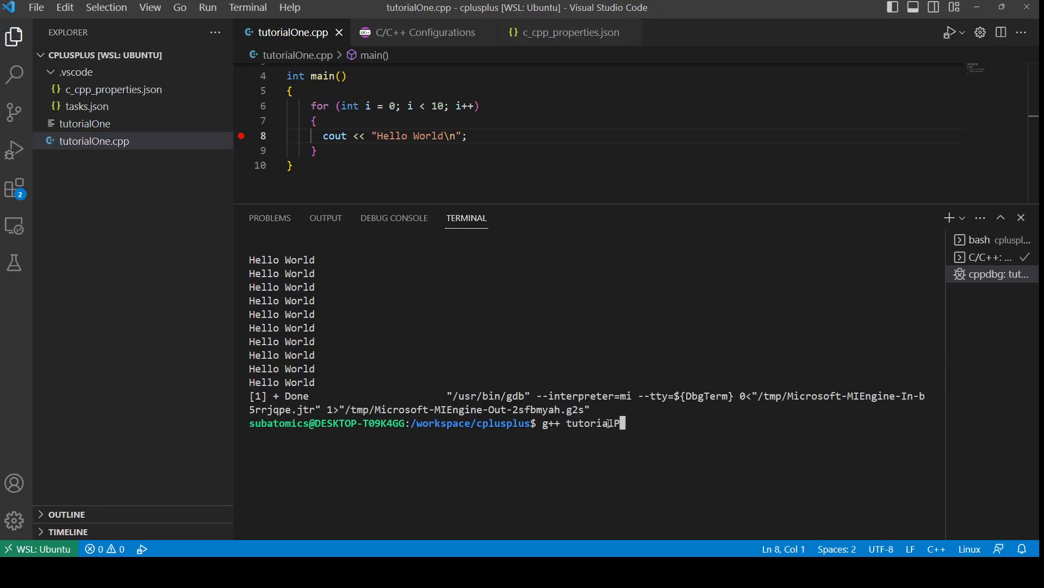
{"action": "type", "text": "One.cpp"}
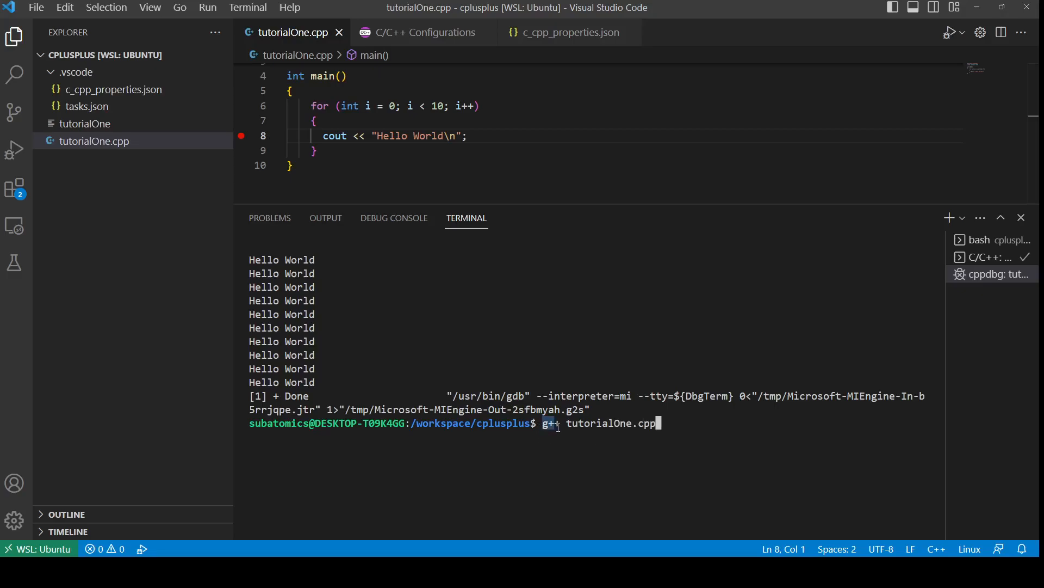
{"action": "mouse_move", "coordinate": [567, 423]}
{"action": "type", "text": "ls"}
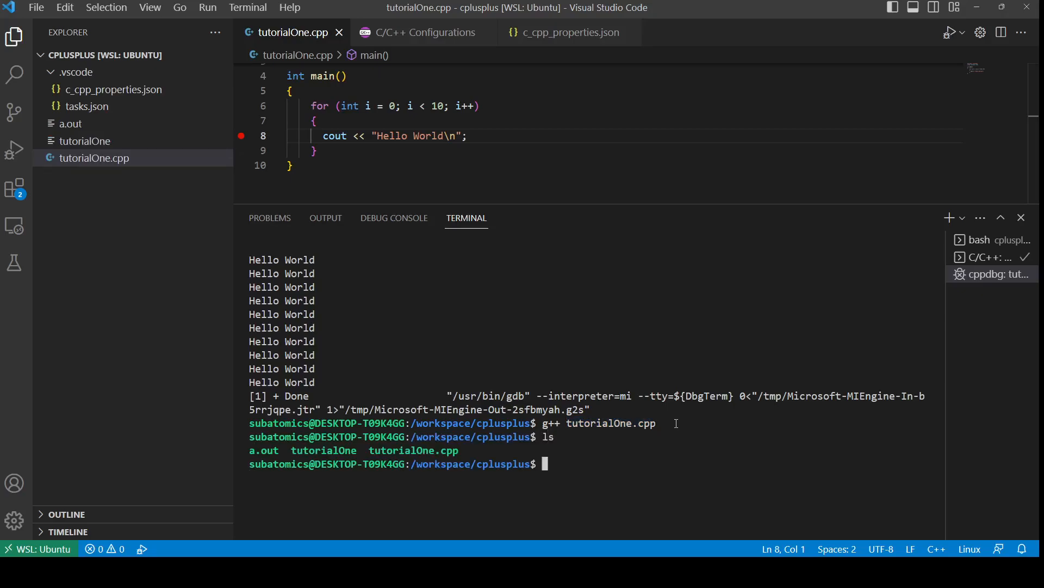
{"action": "type", "text": ".a"}
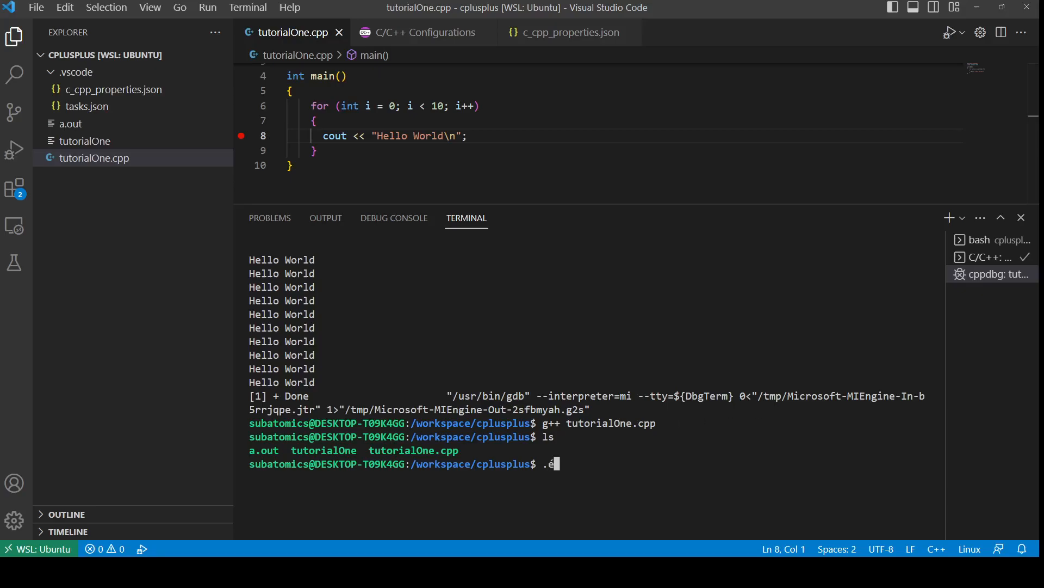
Run './a.out' in the terminal so it prints Hello World ten times
{"action": "key", "text": "Backspace"}
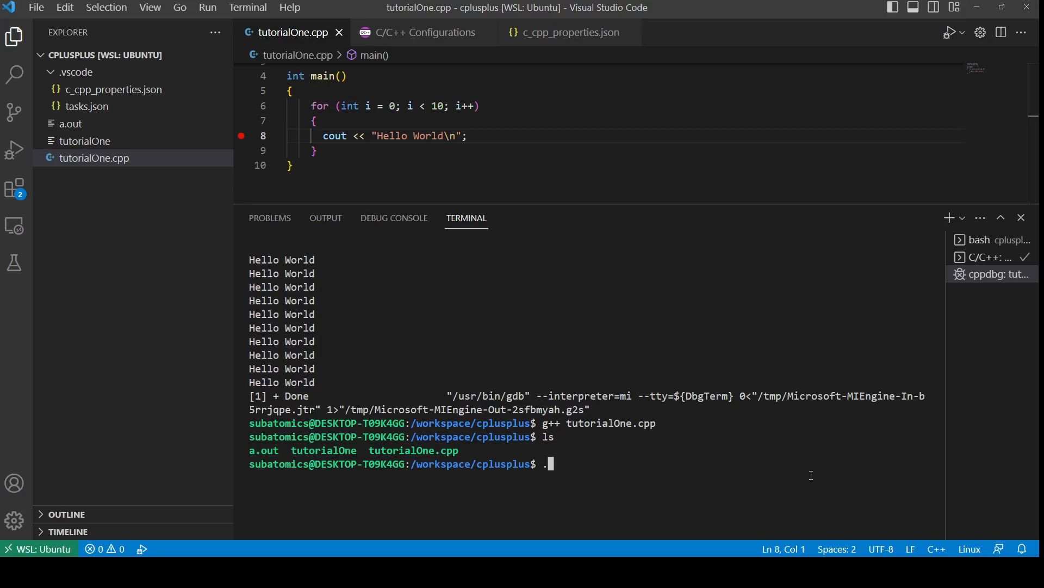
{"action": "type", "text": "/"}
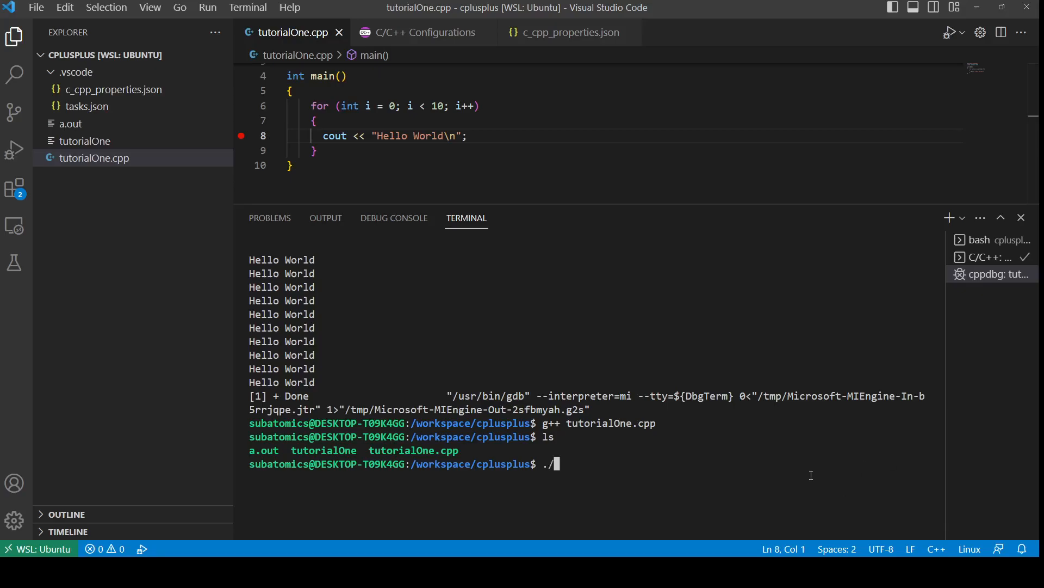
{"action": "type", "text": "a.out"}
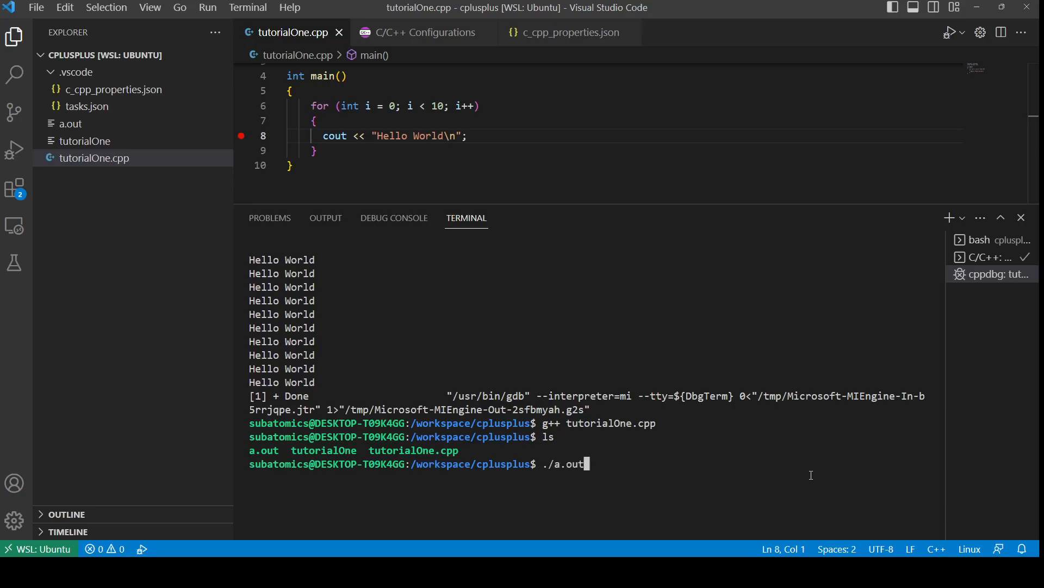
{"action": "key", "text": "Enter"}
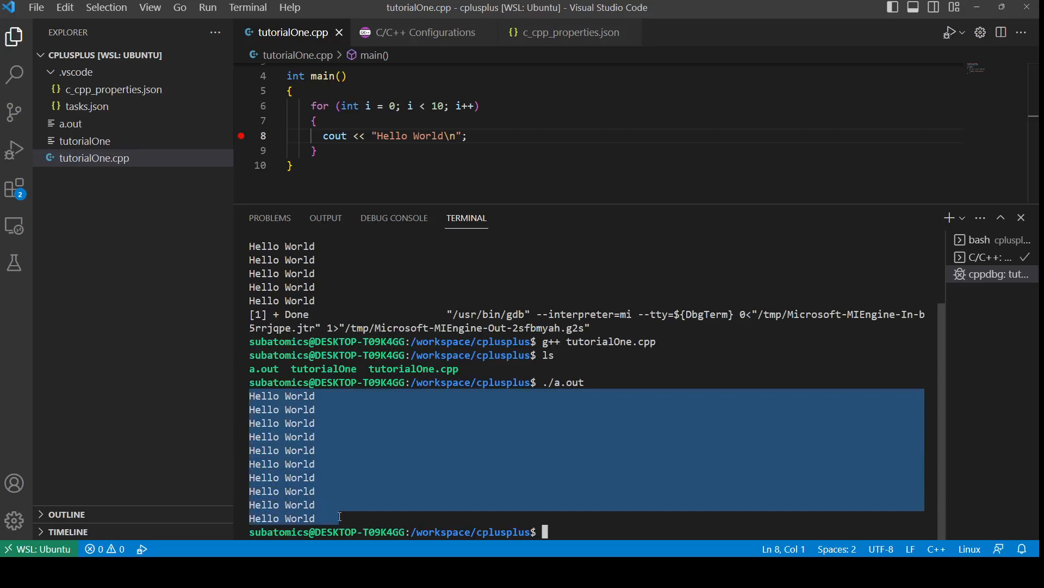
{"action": "mouse_move", "coordinate": [892, 106]}
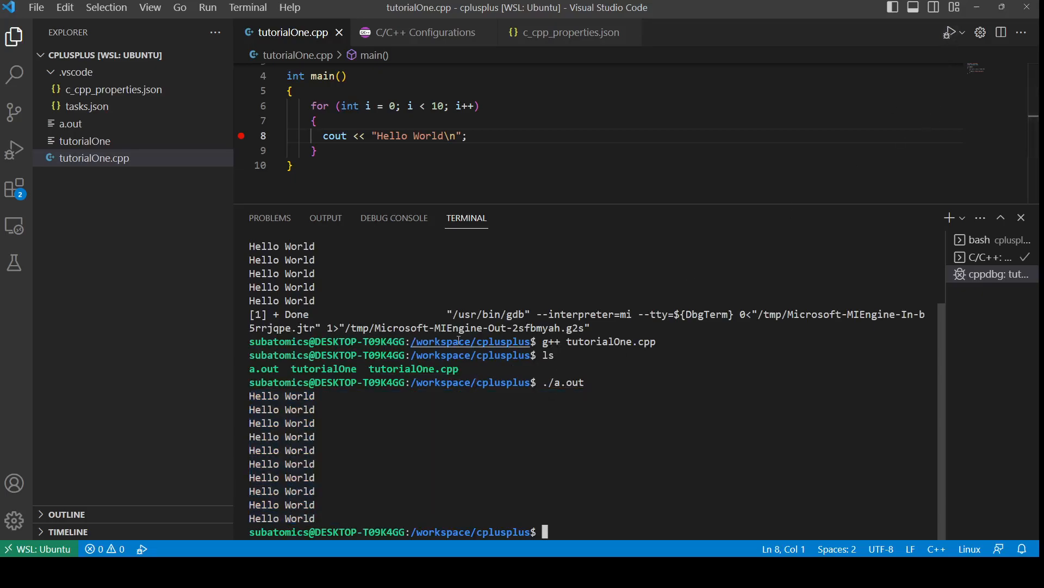
{"action": "mouse_move", "coordinate": [658, 507]}
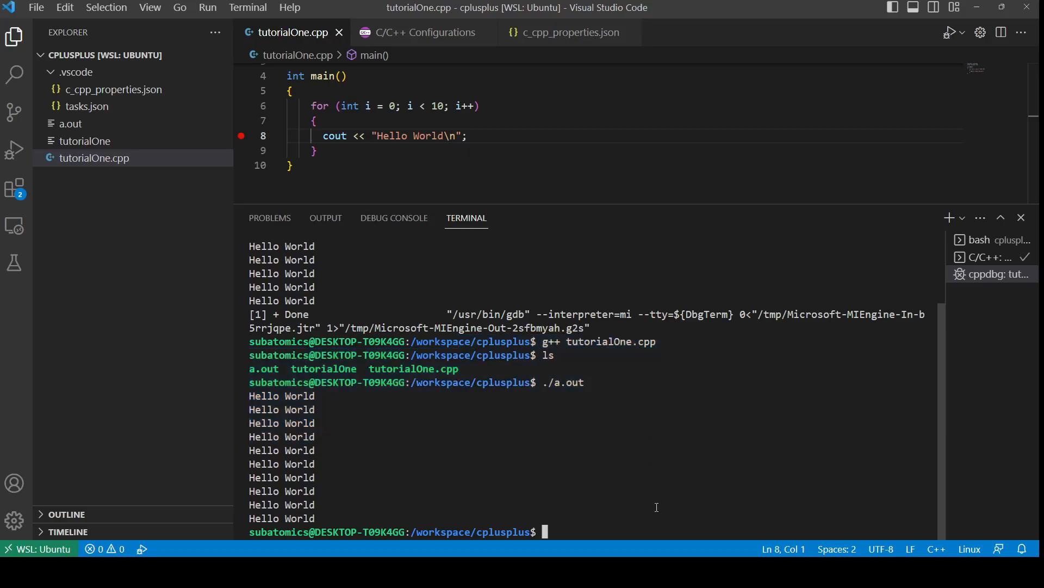
{"action": "mouse_move", "coordinate": [646, 510]}
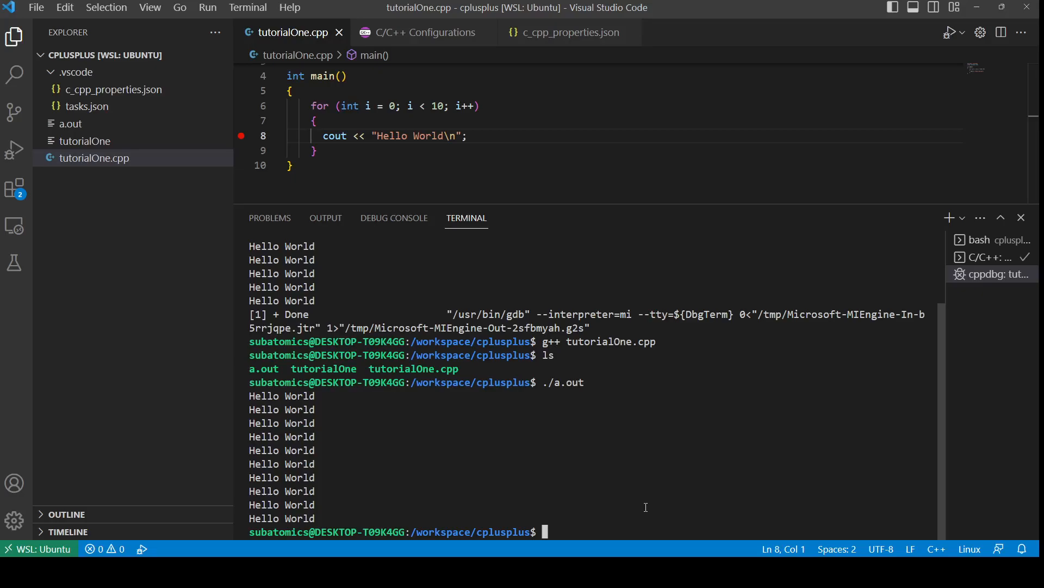
{"action": "mouse_move", "coordinate": [663, 179]}
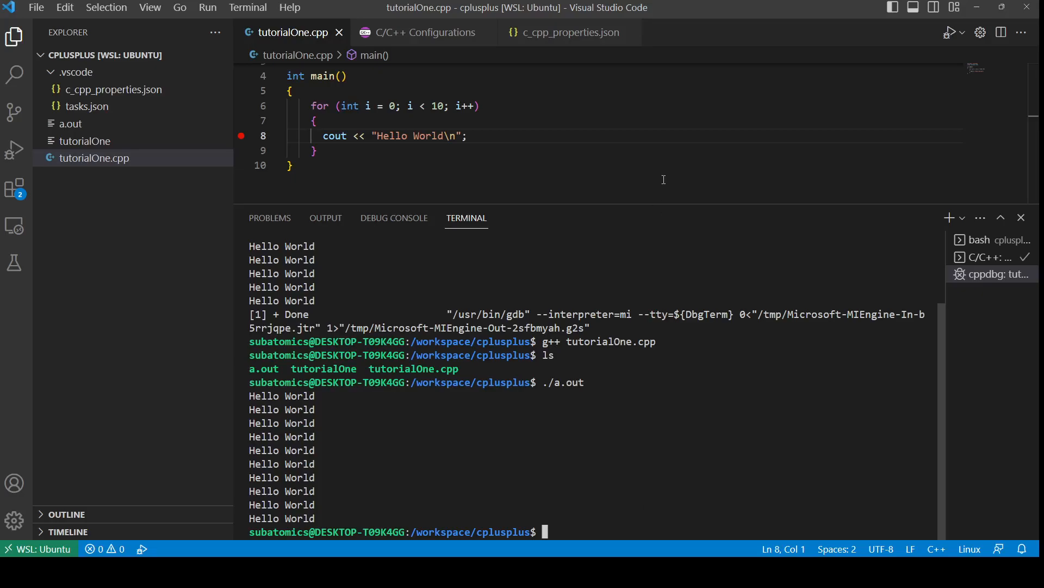
{"action": "mouse_move", "coordinate": [698, 315]}
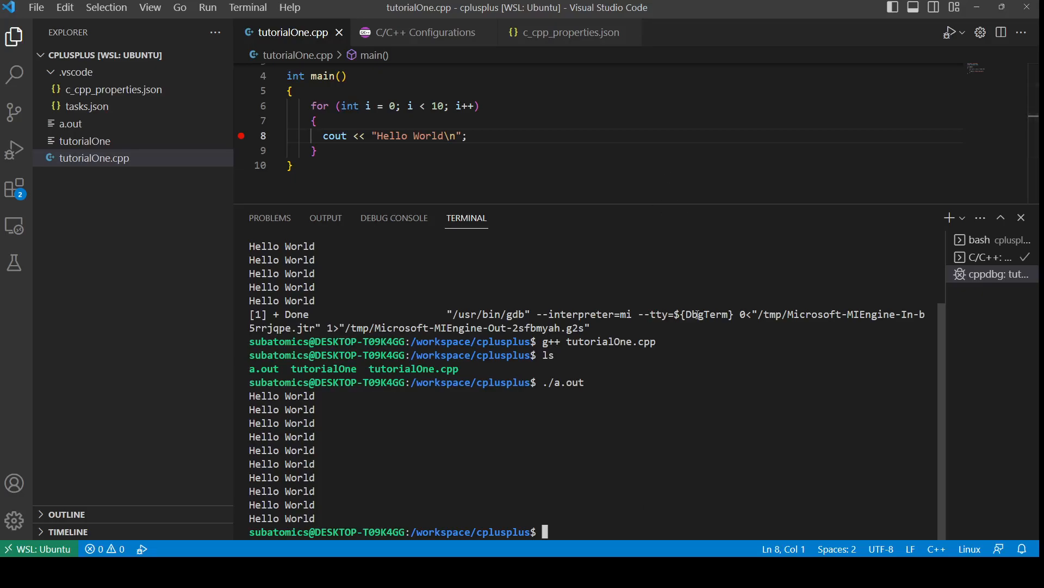